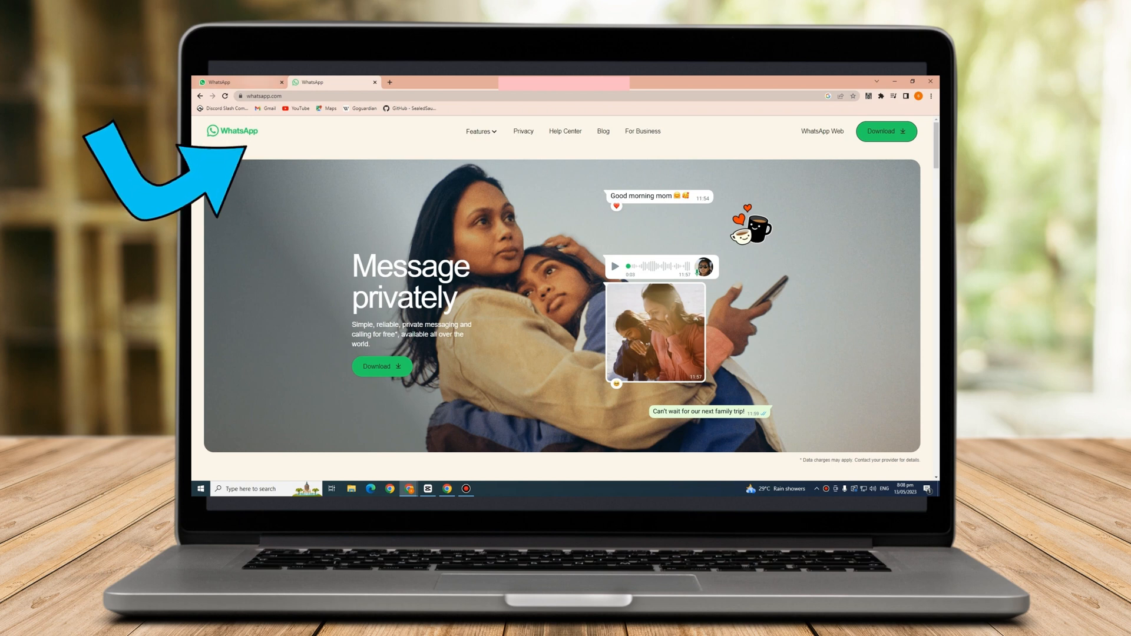
Step: Follow the WhatsApp Web link in the whatsapp.com navigation bar
{"action": "left_click", "coordinate": [822, 131]}
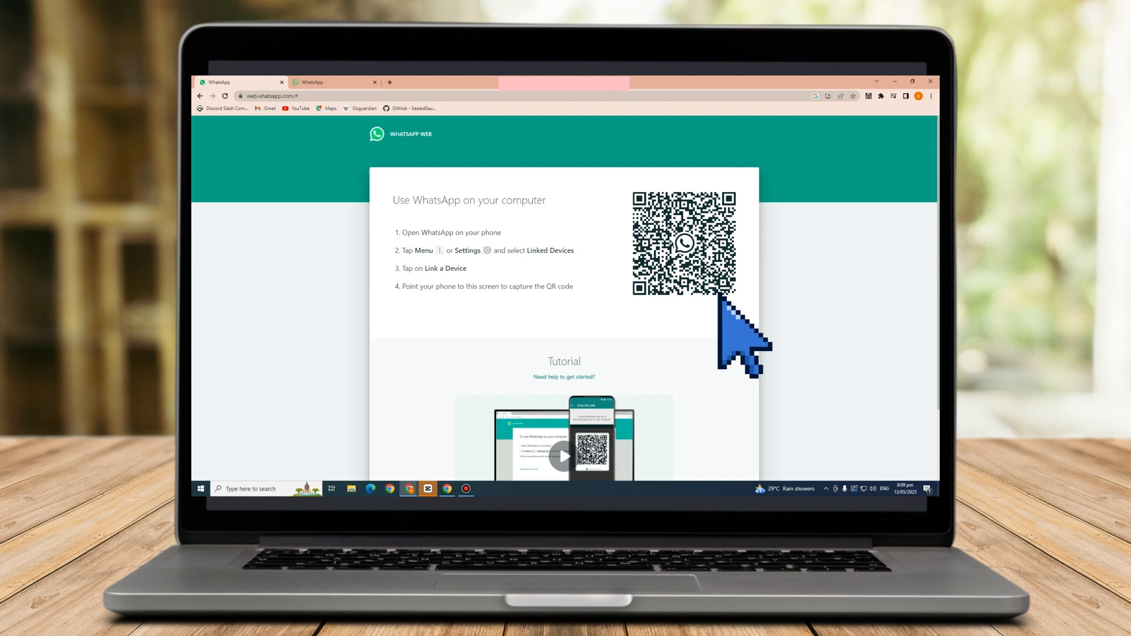
{"action": "mouse_move", "coordinate": [714, 324]}
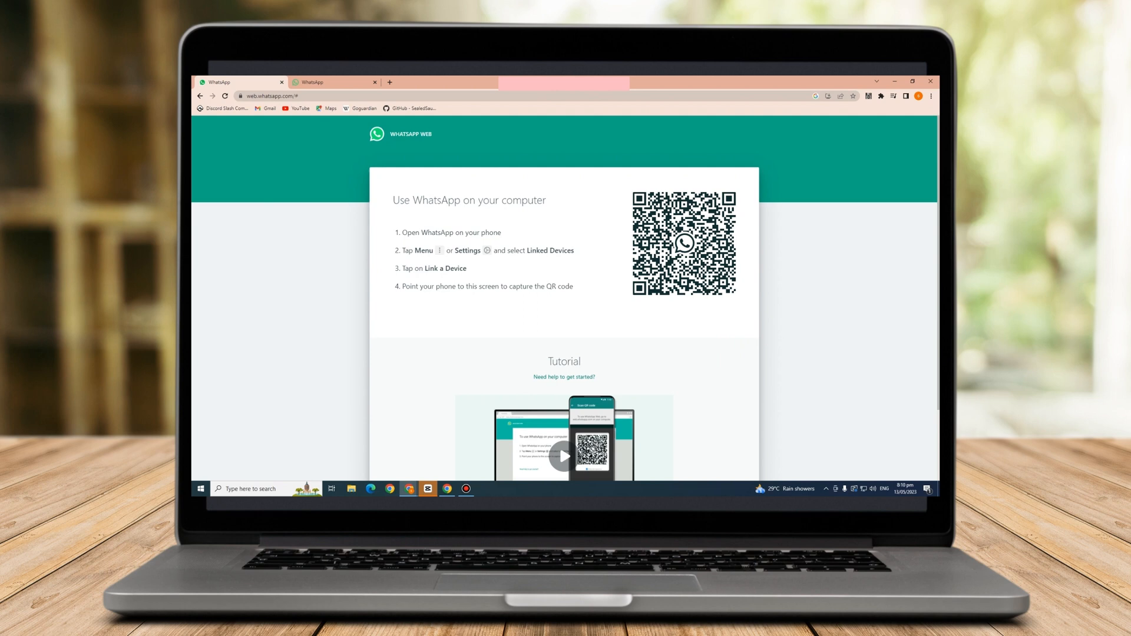
{"action": "mouse_move", "coordinate": [727, 342]}
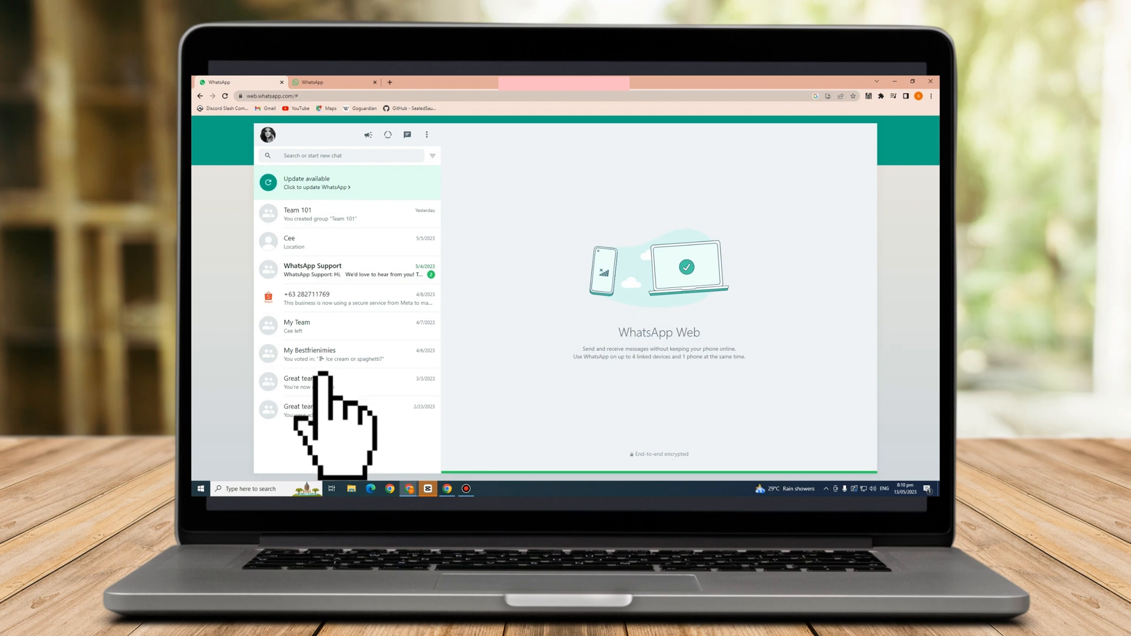
{"action": "mouse_move", "coordinate": [339, 404]}
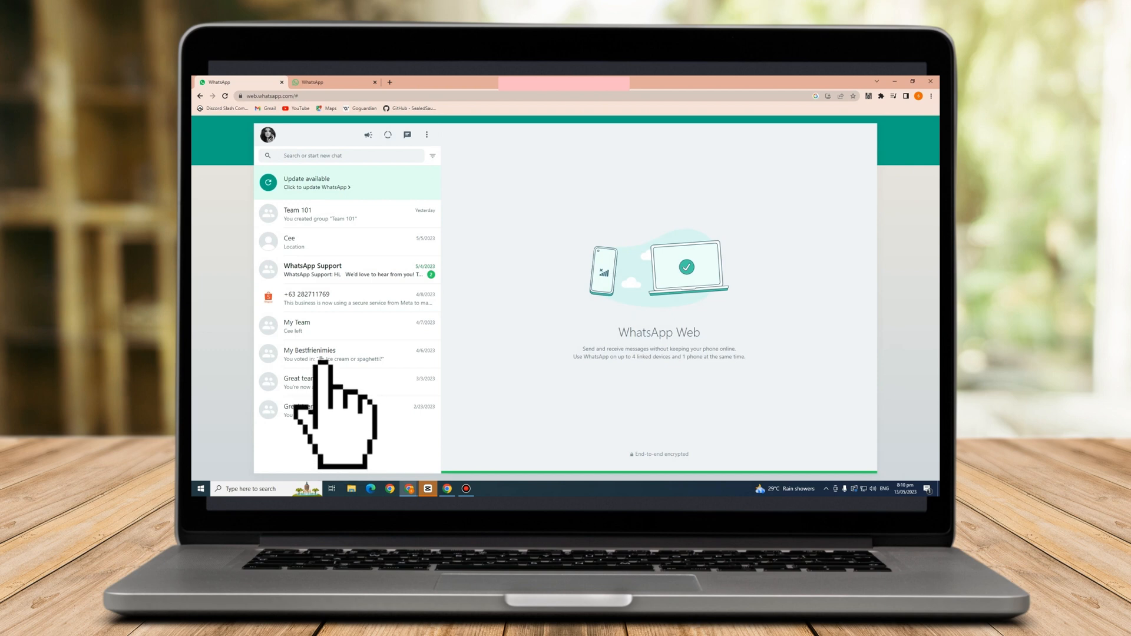
{"action": "mouse_move", "coordinate": [328, 411]}
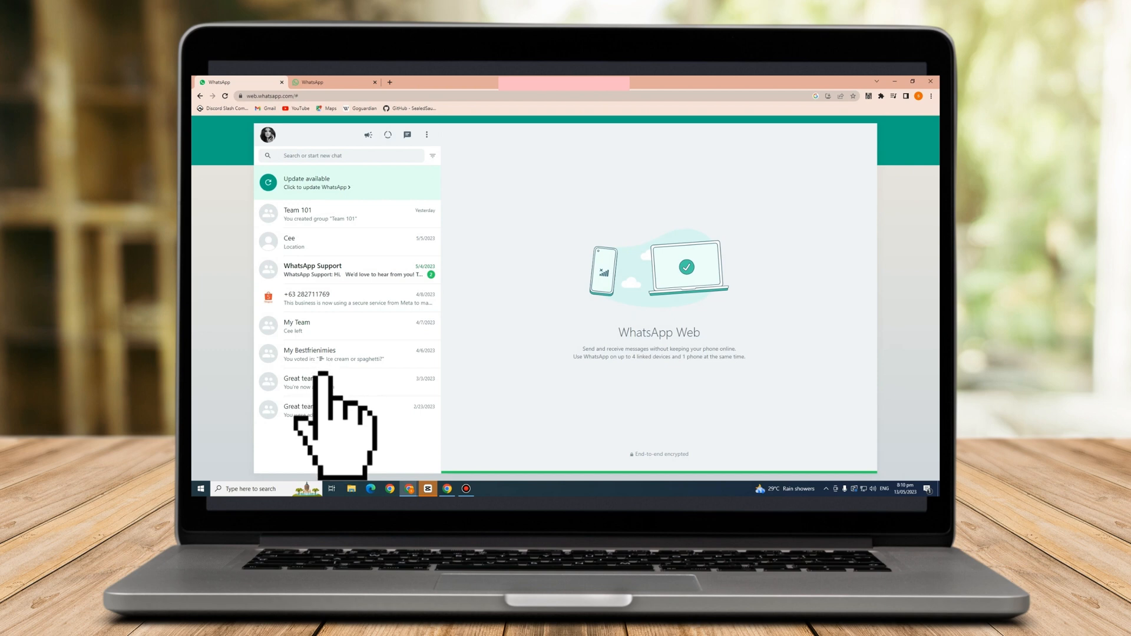
{"action": "mouse_move", "coordinate": [339, 411]}
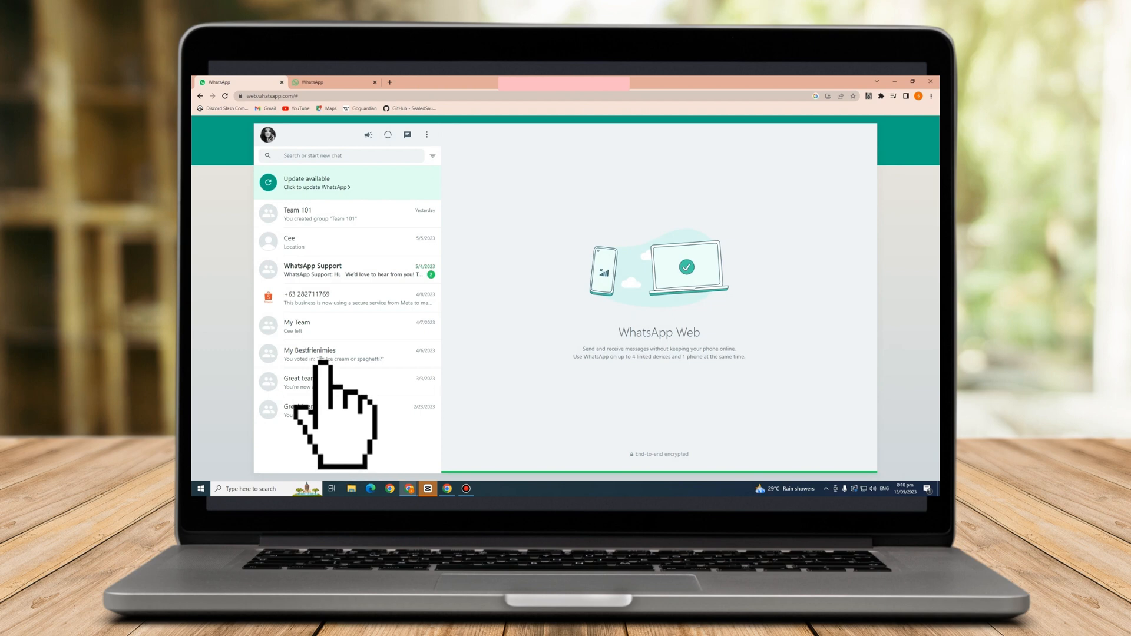
{"action": "mouse_move", "coordinate": [339, 418]}
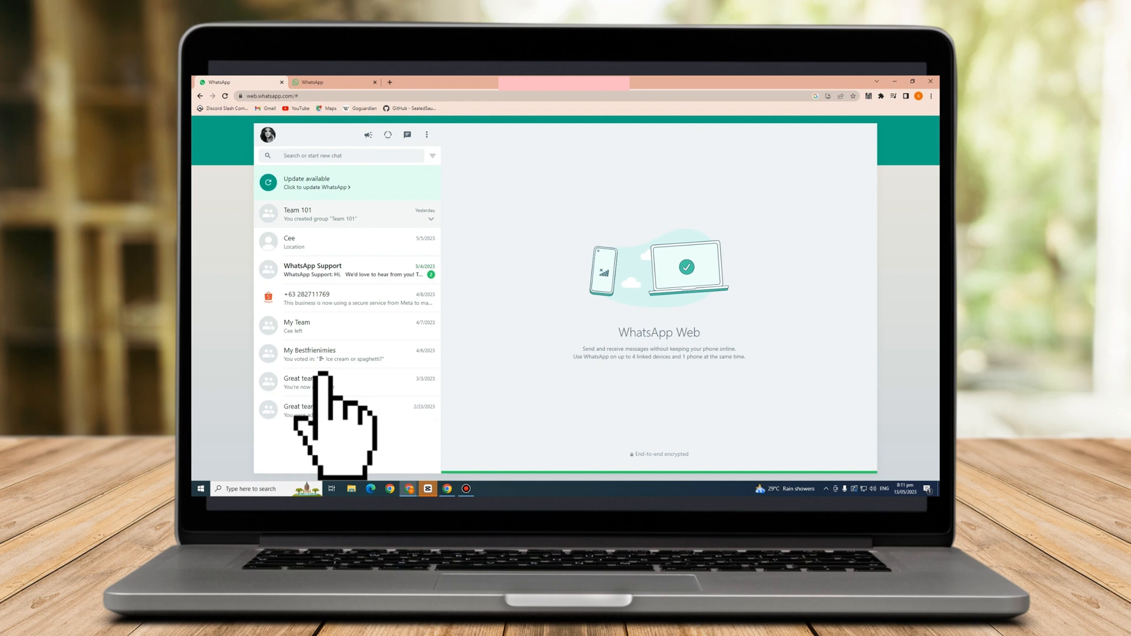
Step: Open the Team 101 chat, then switch to the My Bestfrienimies group chat
{"action": "left_click", "coordinate": [325, 214]}
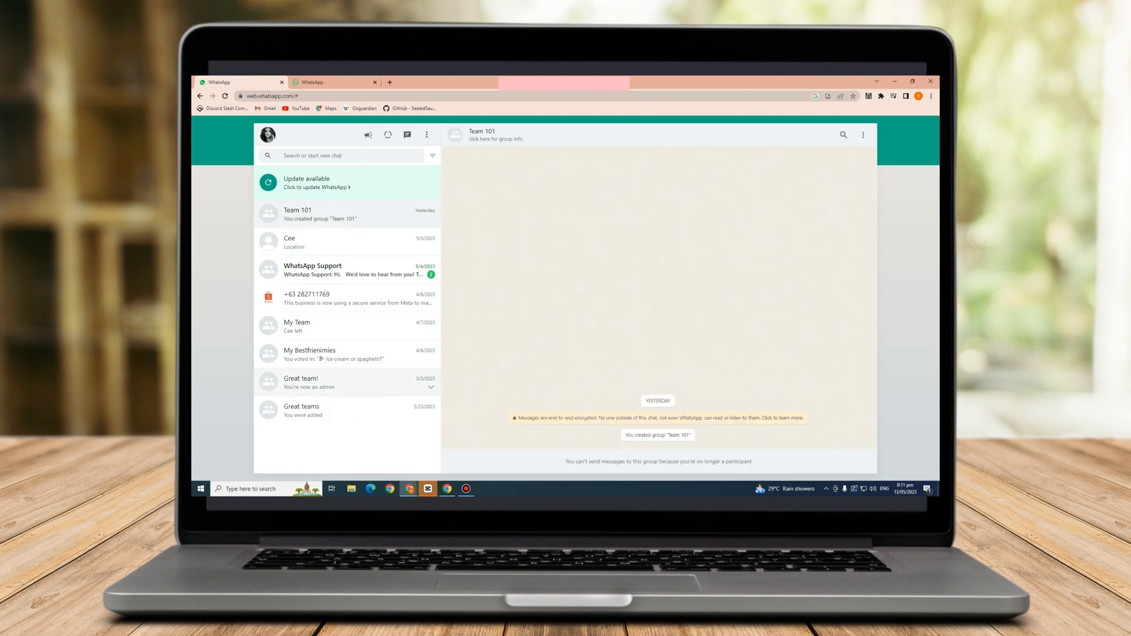
{"action": "left_click", "coordinate": [301, 383]}
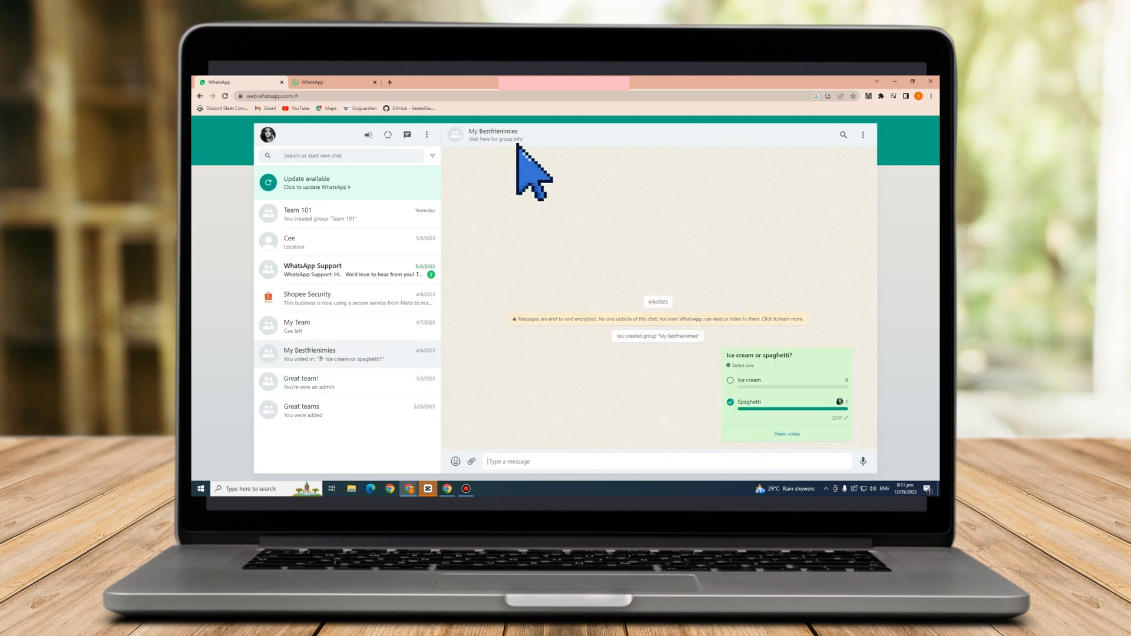
Step: Inspect the My Bestfrienimies group header element in Chrome DevTools
{"action": "right_click", "coordinate": [531, 170]}
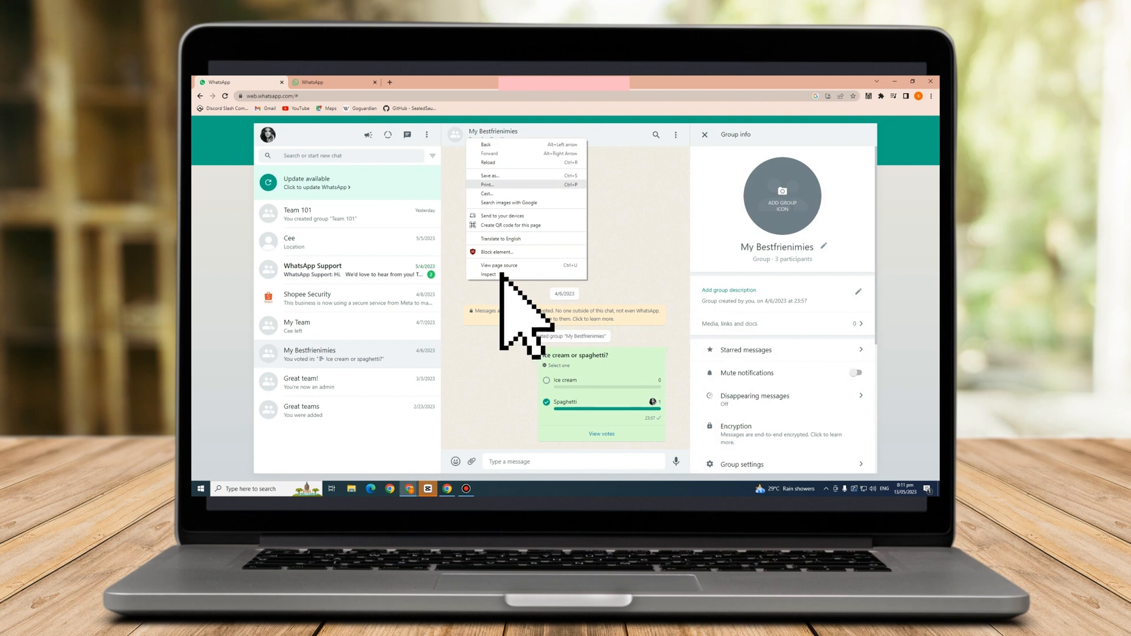
{"action": "left_click", "coordinate": [562, 311]}
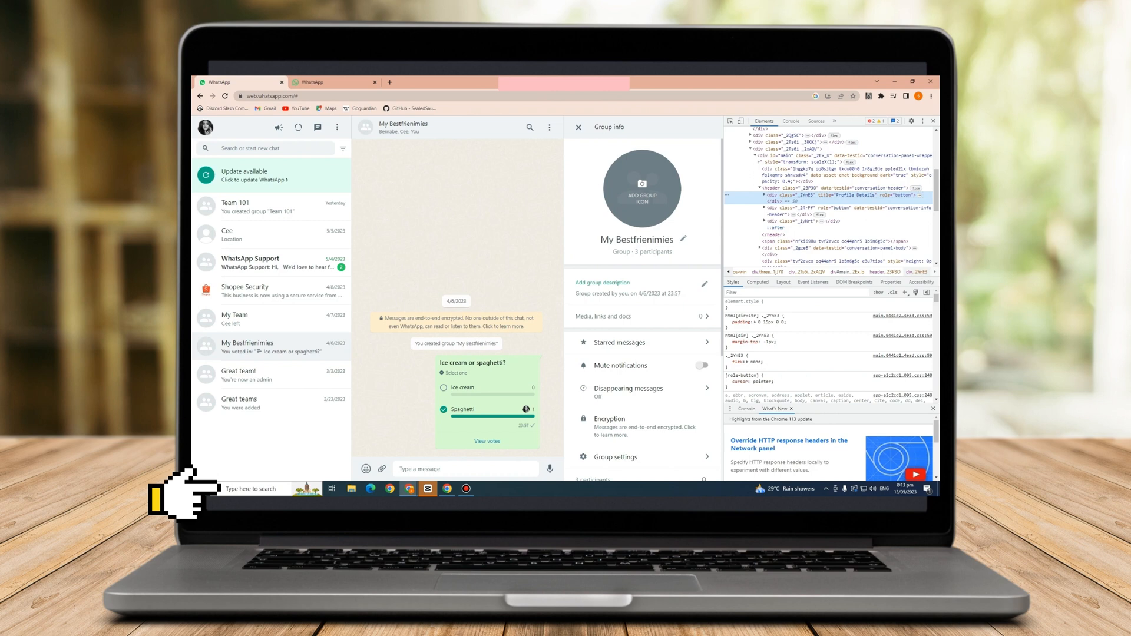
Step: Paste the header HTML into Notepad and search Windows for Word
{"action": "type", "text": "ot"}
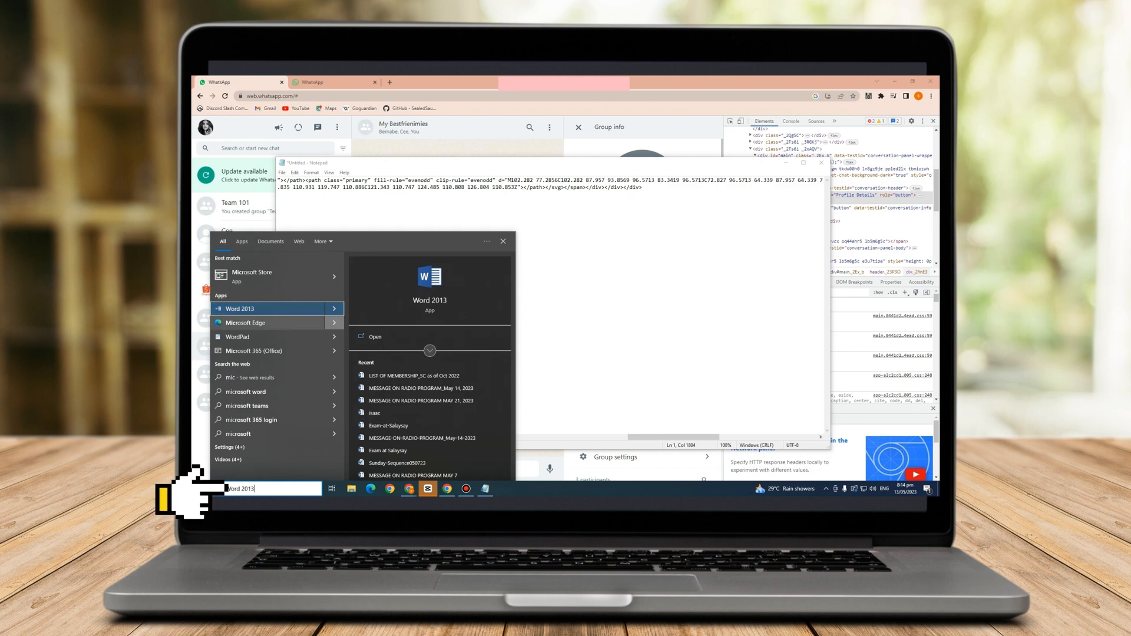
Step: Launch Excel 2013 with a blank workbook and recopy the Notepad HTML code
{"action": "triple_click", "coordinate": [240, 488]}
{"action": "type", "text": "exc"}
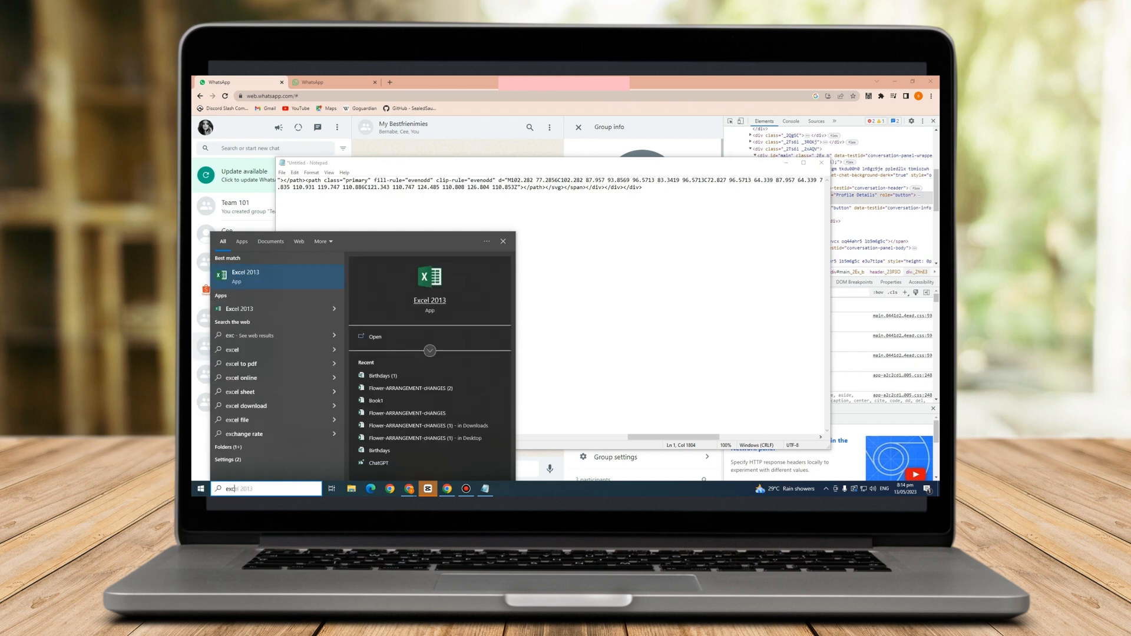
{"action": "left_click", "coordinate": [245, 276]}
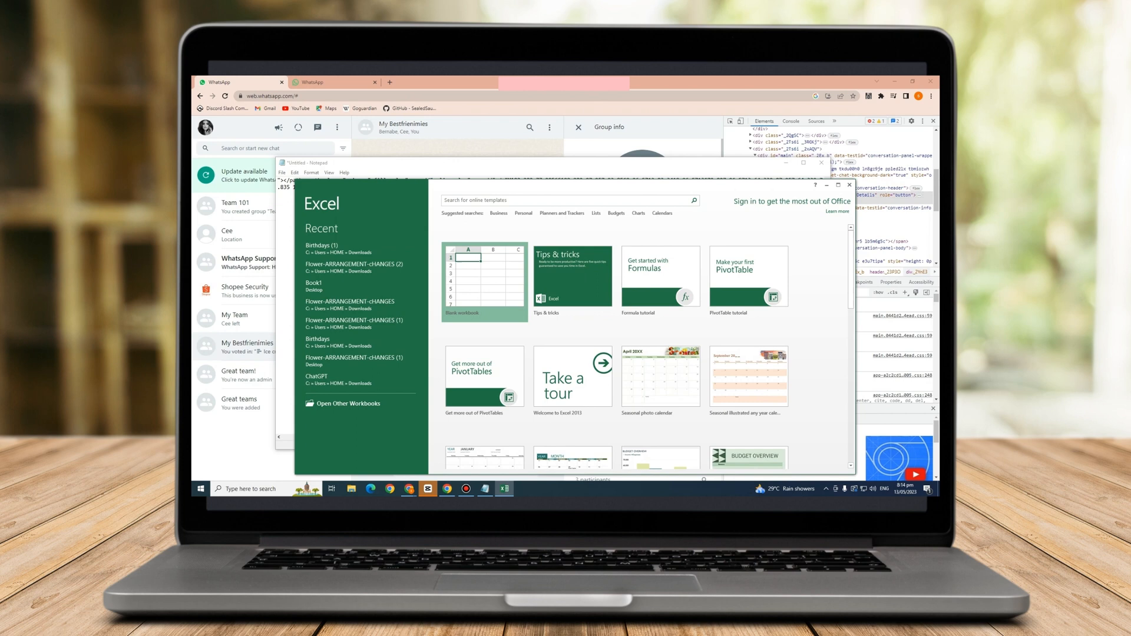
{"action": "left_click", "coordinate": [484, 277]}
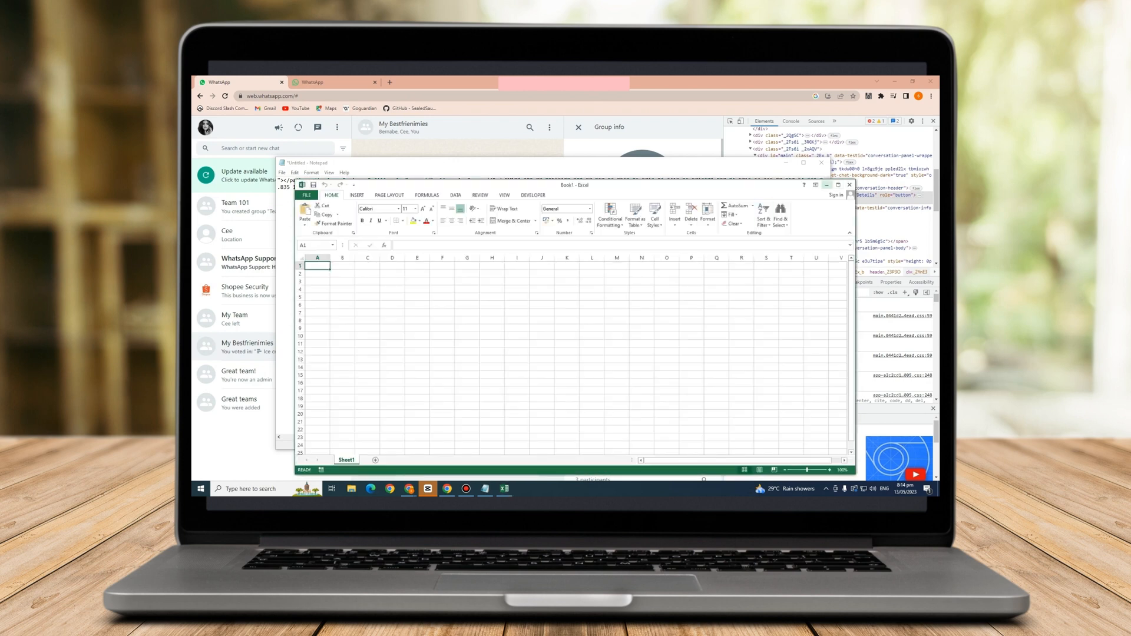
{"action": "left_click", "coordinate": [302, 162]}
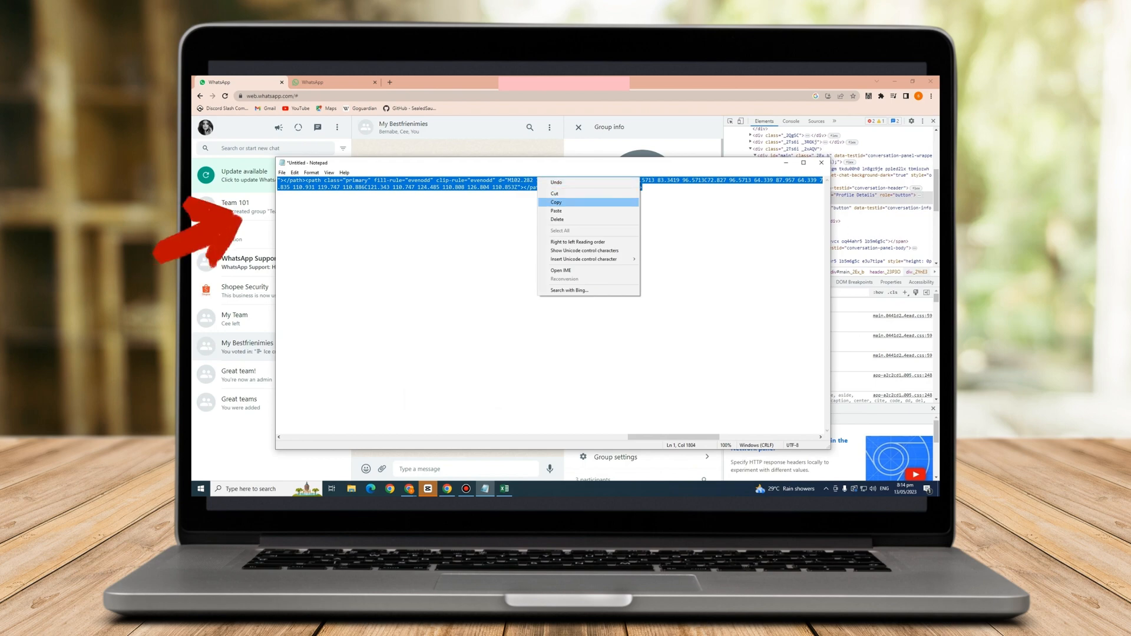
{"action": "left_click", "coordinate": [504, 489]}
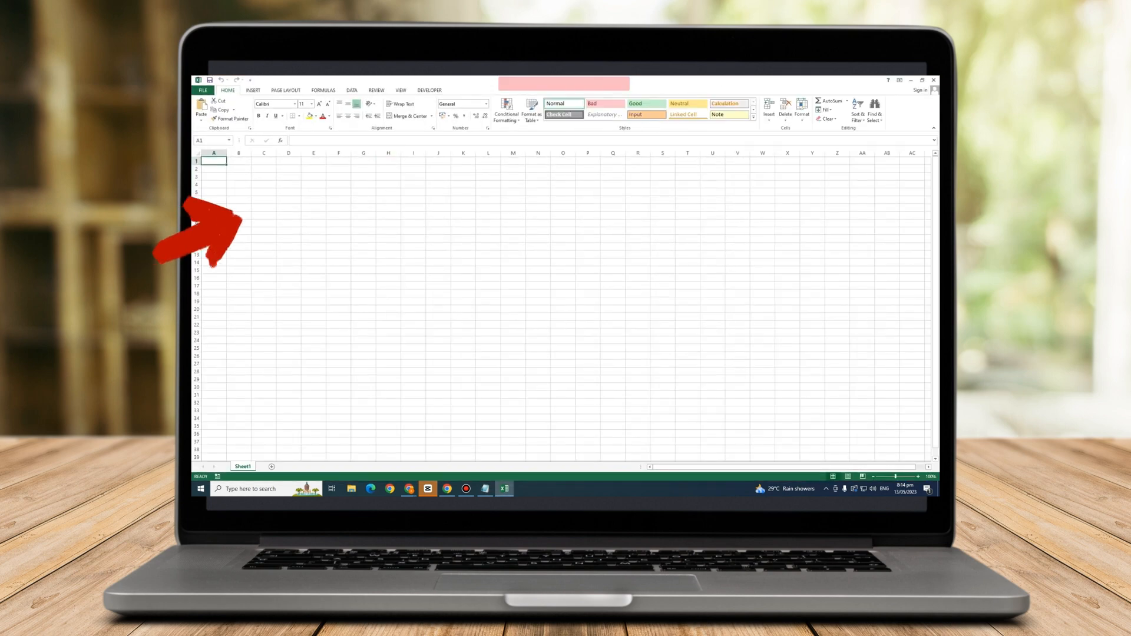
{"action": "right_click", "coordinate": [213, 161]}
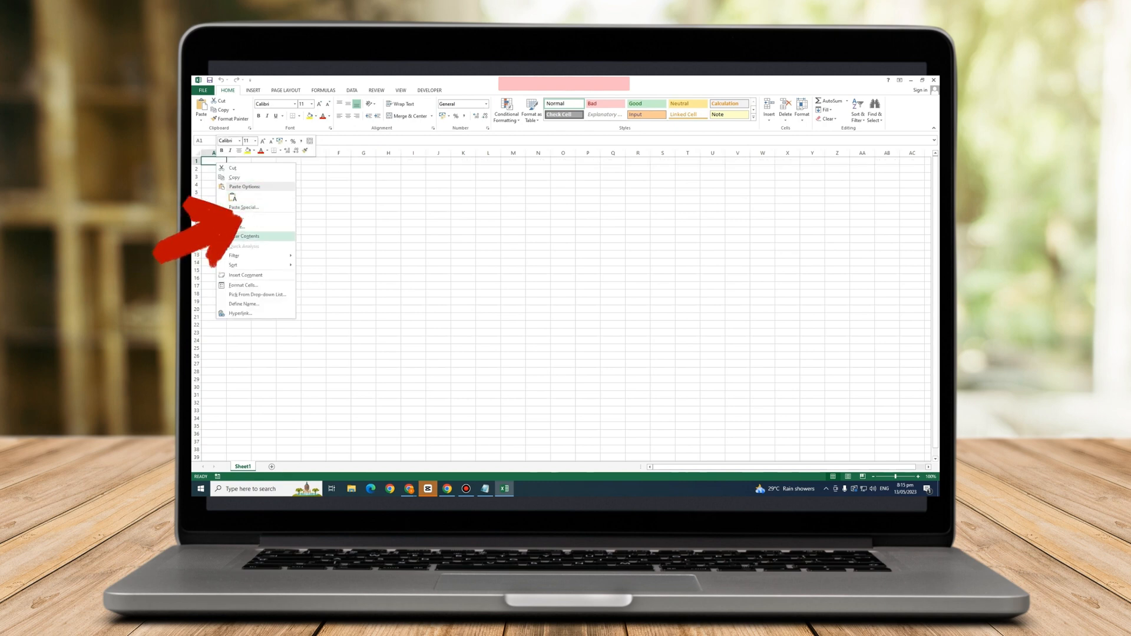
{"action": "mouse_move", "coordinate": [233, 265]}
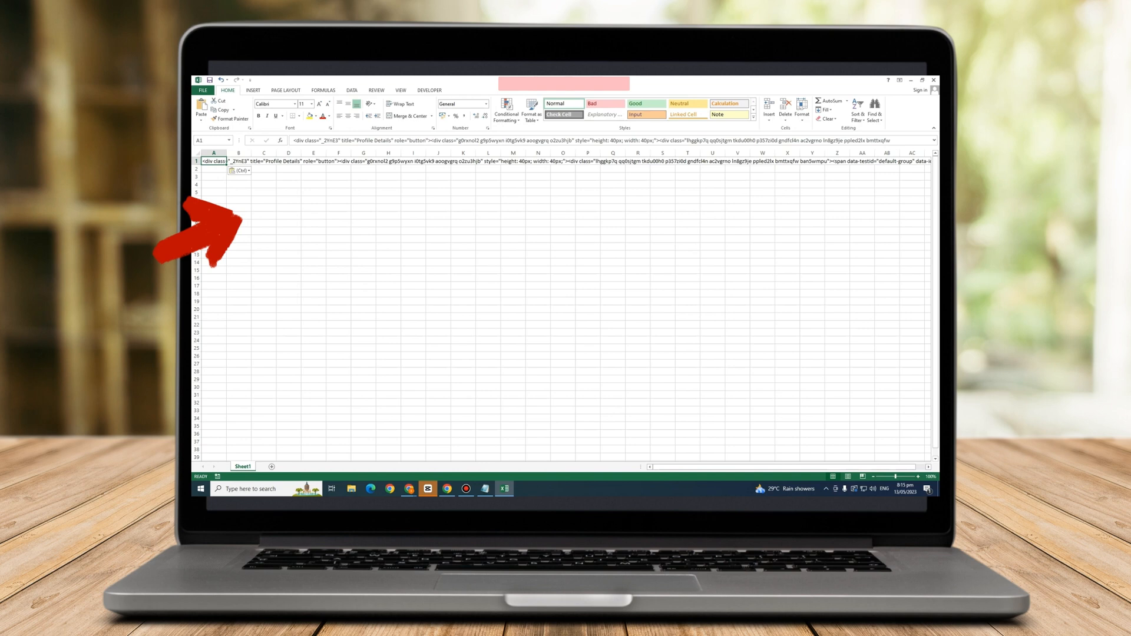
{"action": "left_click", "coordinate": [213, 165]}
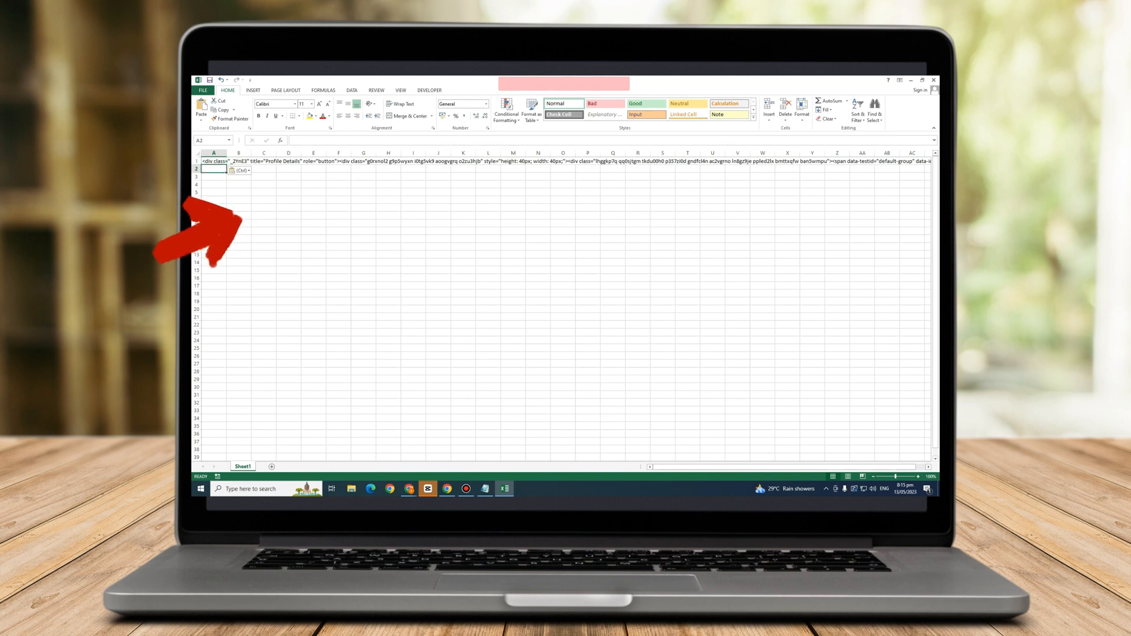
{"action": "left_click", "coordinate": [205, 152]}
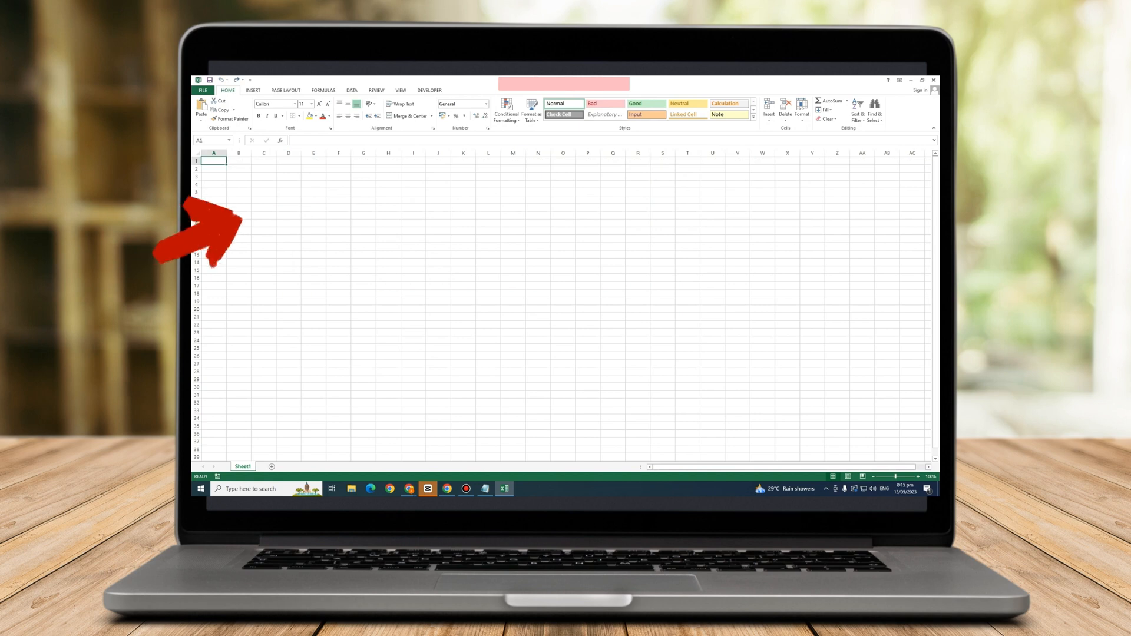
Step: Enter 'My Bestfrienimies' in cell A1 and bring up the cell menu on B1
{"action": "type", "text": "My Bestfrienimies"}
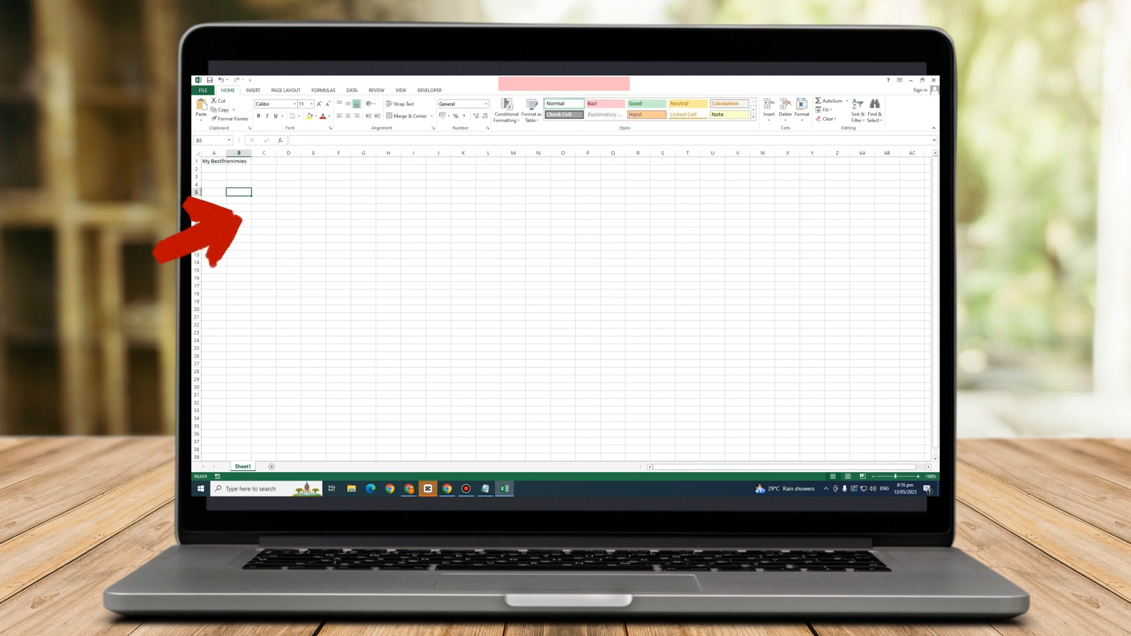
{"action": "right_click", "coordinate": [224, 160]}
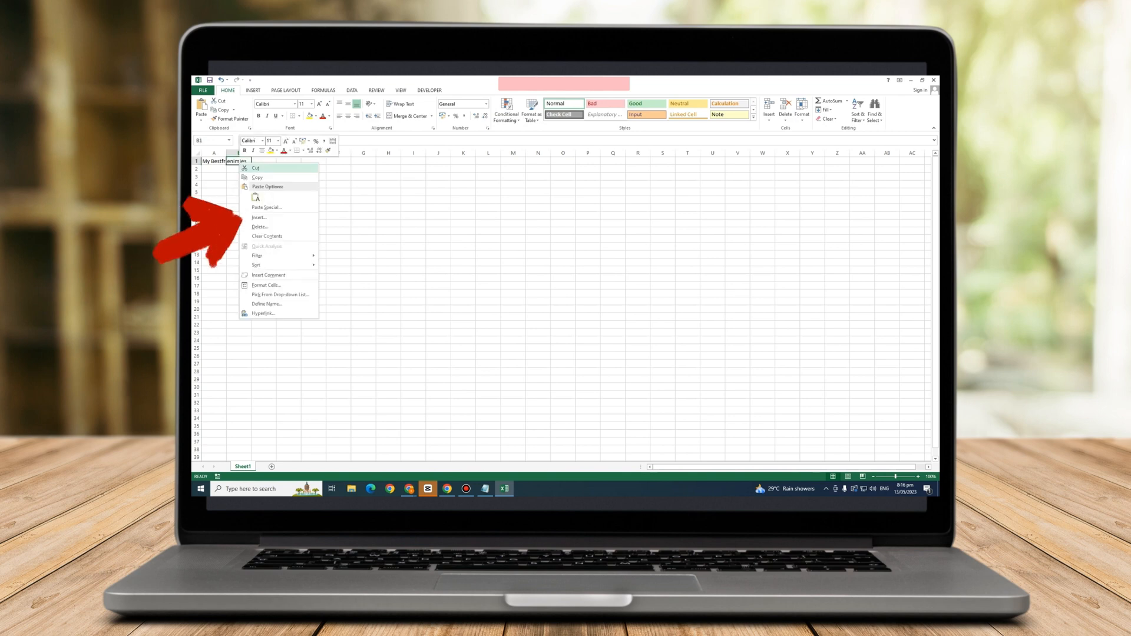
{"action": "mouse_move", "coordinate": [260, 226]}
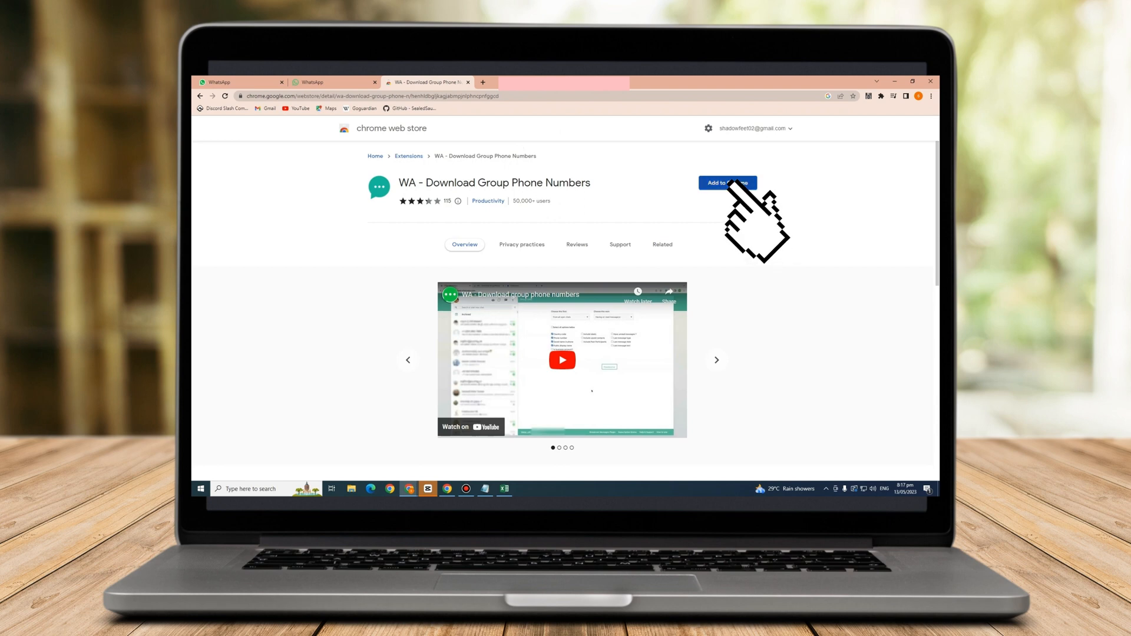
Step: Add the WA - Download Group Phone Numbers extension to Chrome and confirm
{"action": "left_click", "coordinate": [727, 183]}
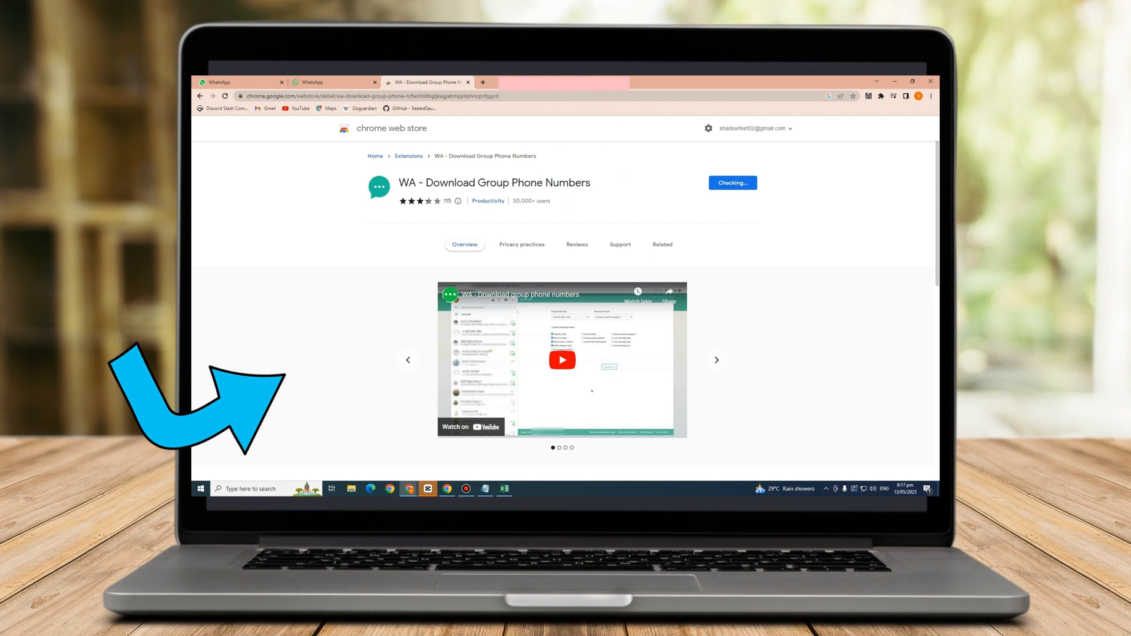
{"action": "left_click", "coordinate": [732, 183]}
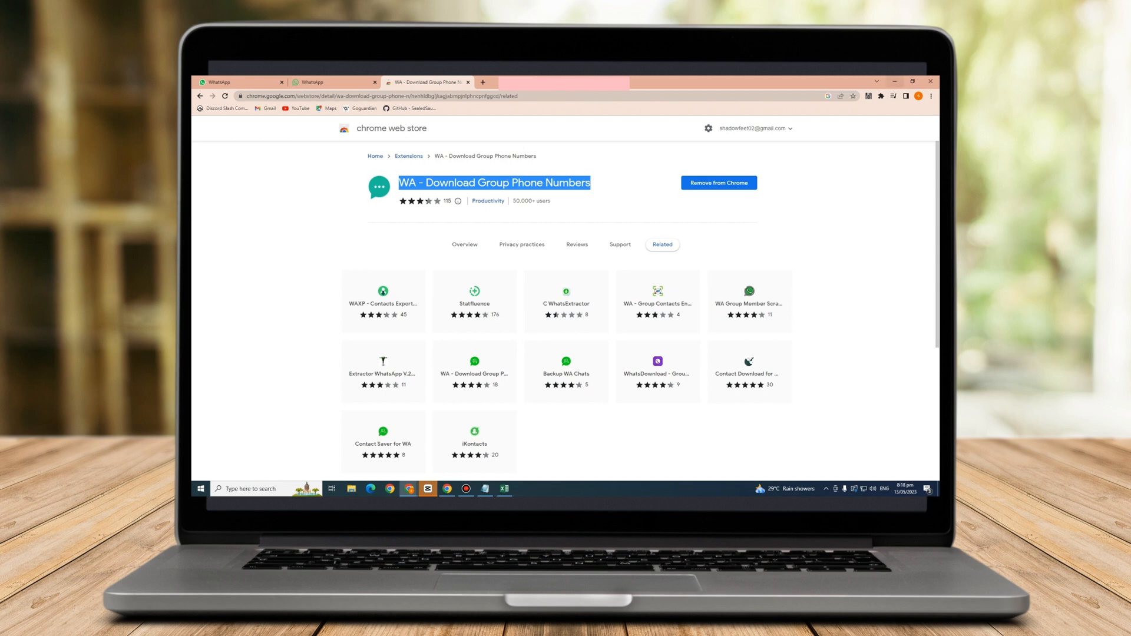
Step: Go through Chrome's menu and Settings to the Extensions page
{"action": "left_click", "coordinate": [931, 96]}
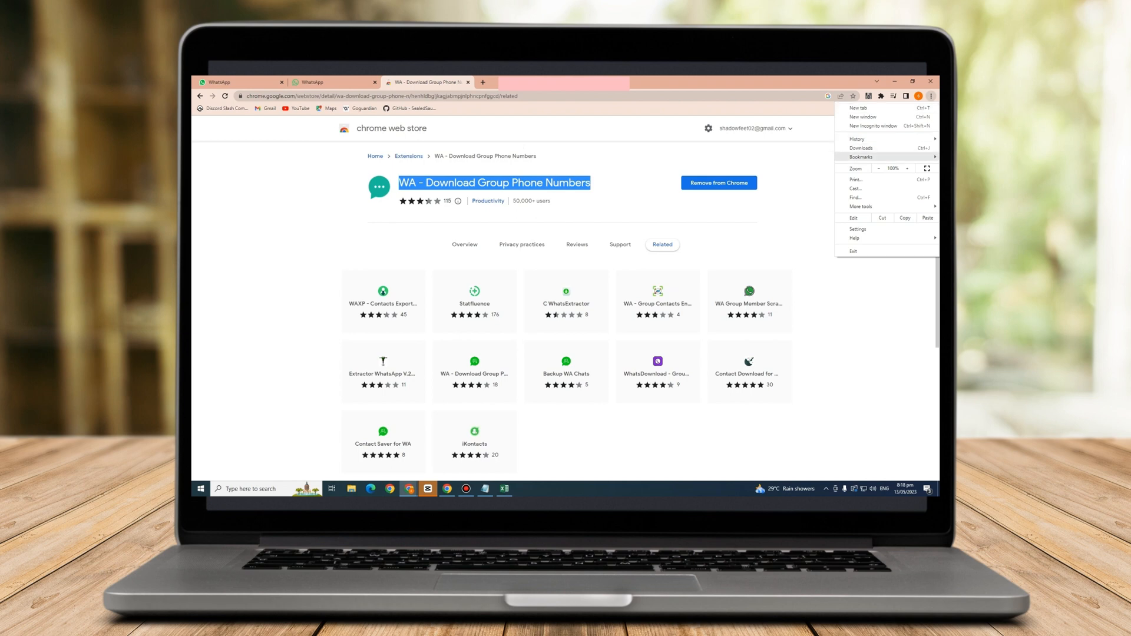
{"action": "mouse_move", "coordinate": [858, 229]}
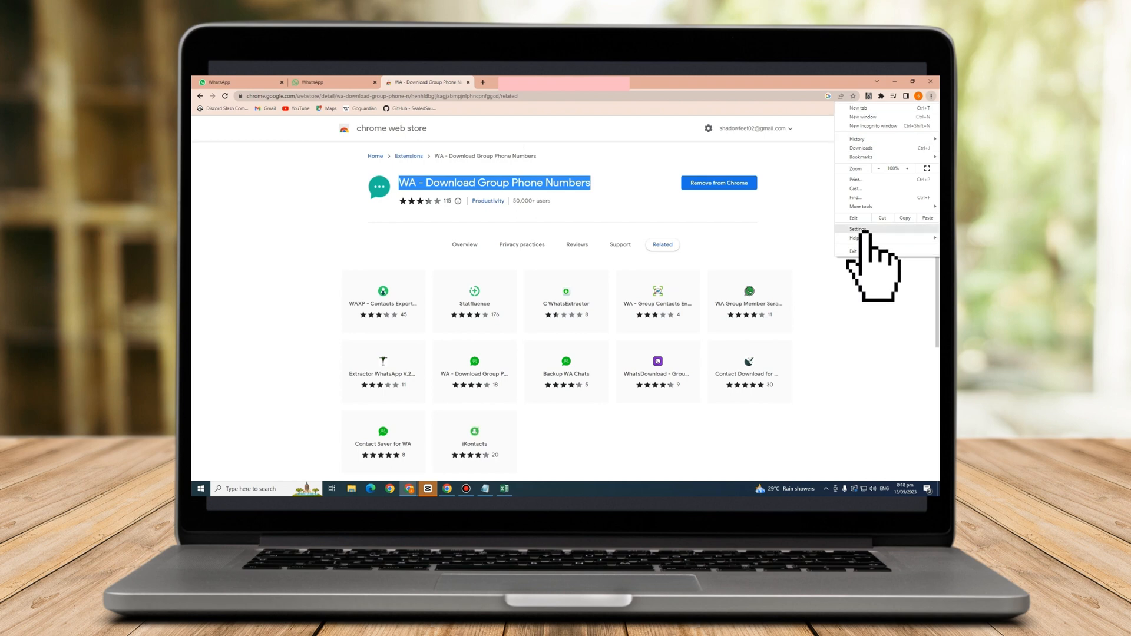
{"action": "left_click", "coordinate": [858, 228]}
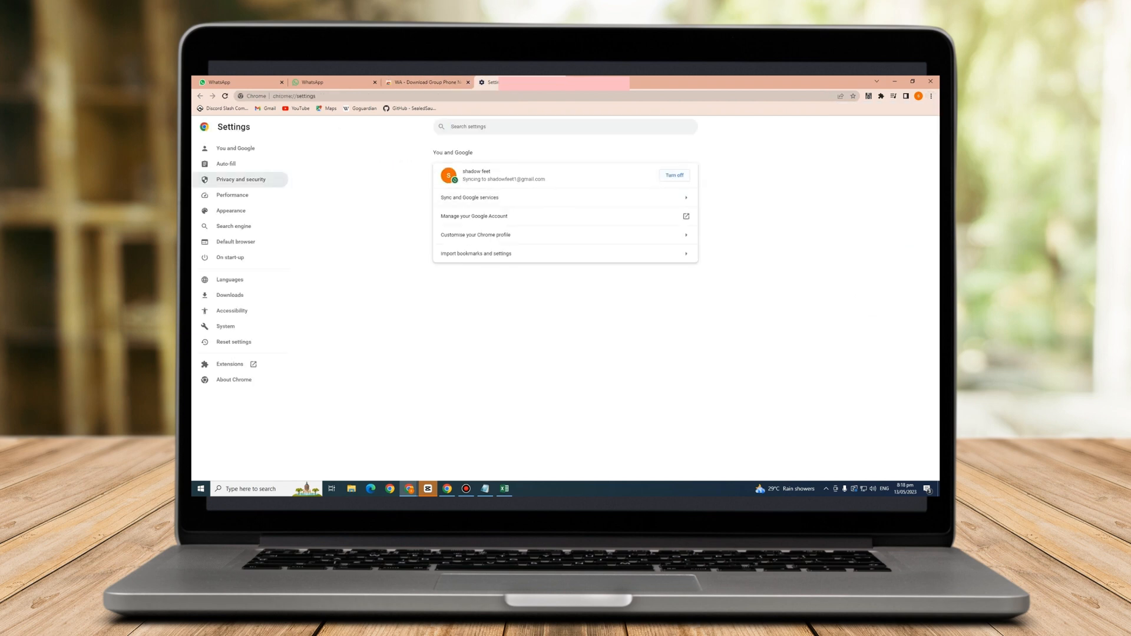
{"action": "mouse_move", "coordinate": [229, 364]}
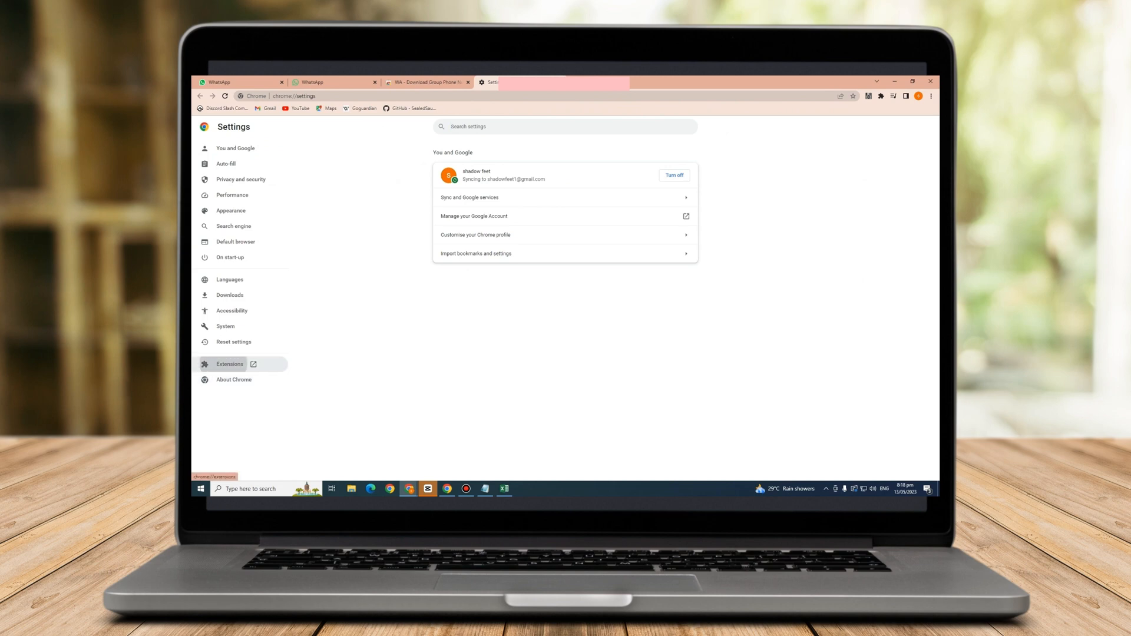
{"action": "left_click", "coordinate": [230, 364]}
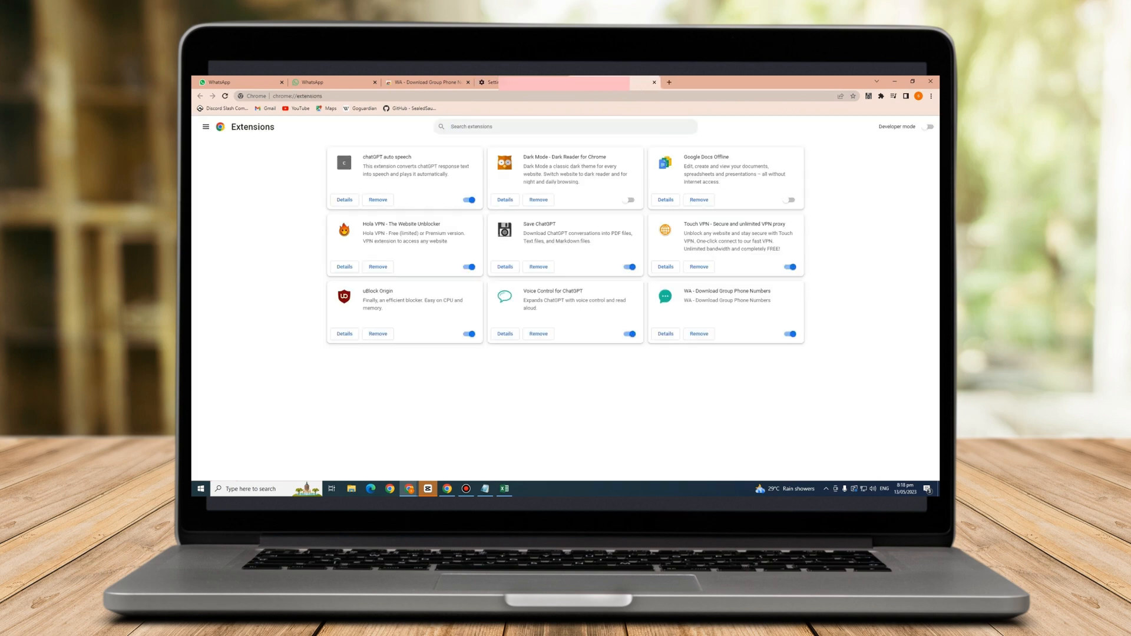
Step: Search the Chrome Web Store for 'wa download' and open the WA - Download Group Phone Numbers listing
{"action": "left_click", "coordinate": [206, 126]}
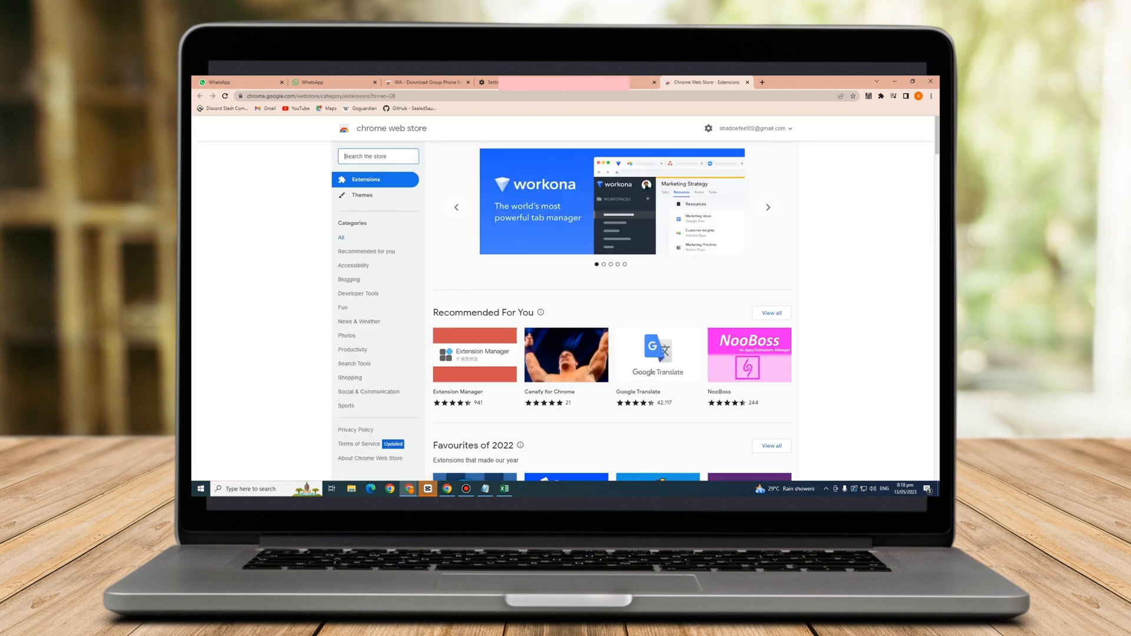
{"action": "type", "text": "wa"}
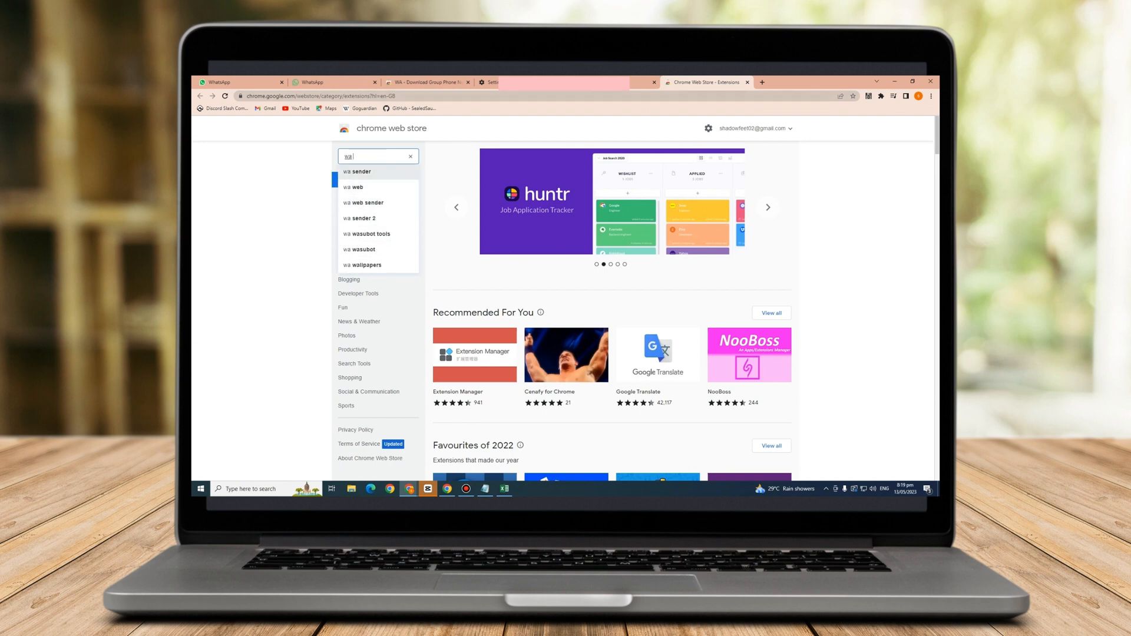
{"action": "type", "text": "d"}
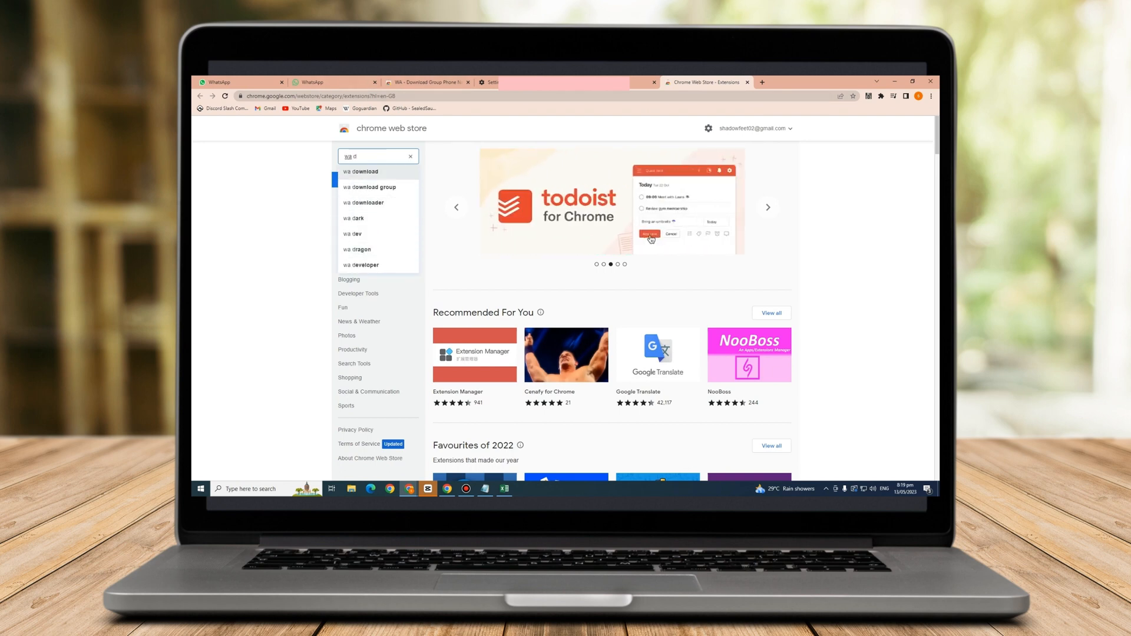
{"action": "left_click", "coordinate": [363, 171]}
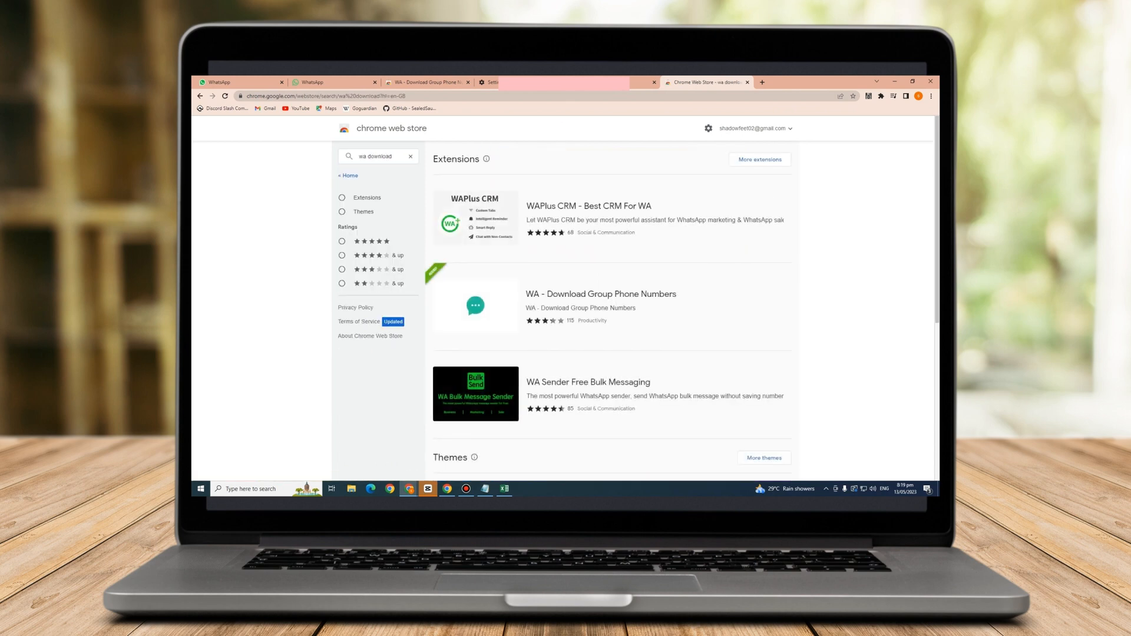
{"action": "left_click", "coordinate": [601, 306]}
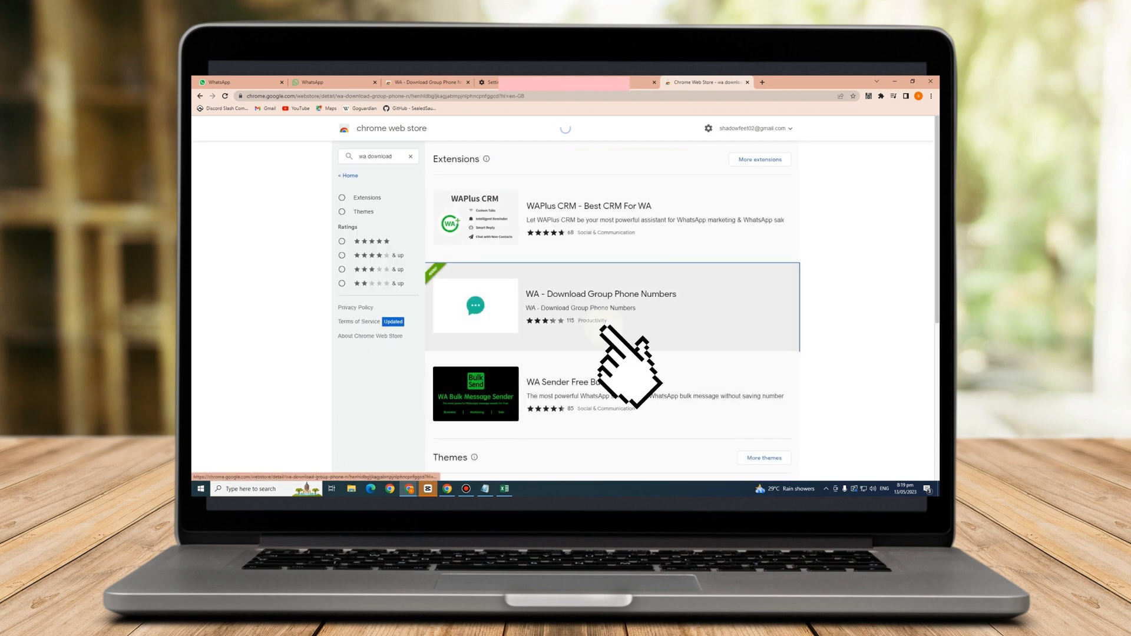
{"action": "left_click", "coordinate": [601, 293]}
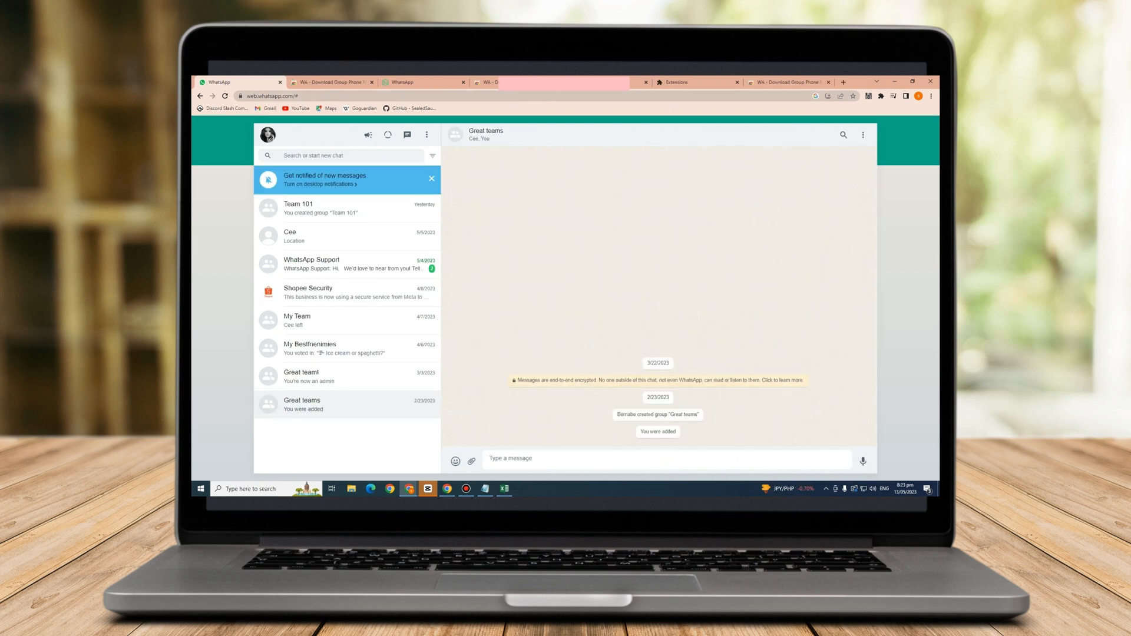
Step: Choose Download info from the My Bestfrienmies group chat's menu
{"action": "left_click", "coordinate": [311, 348]}
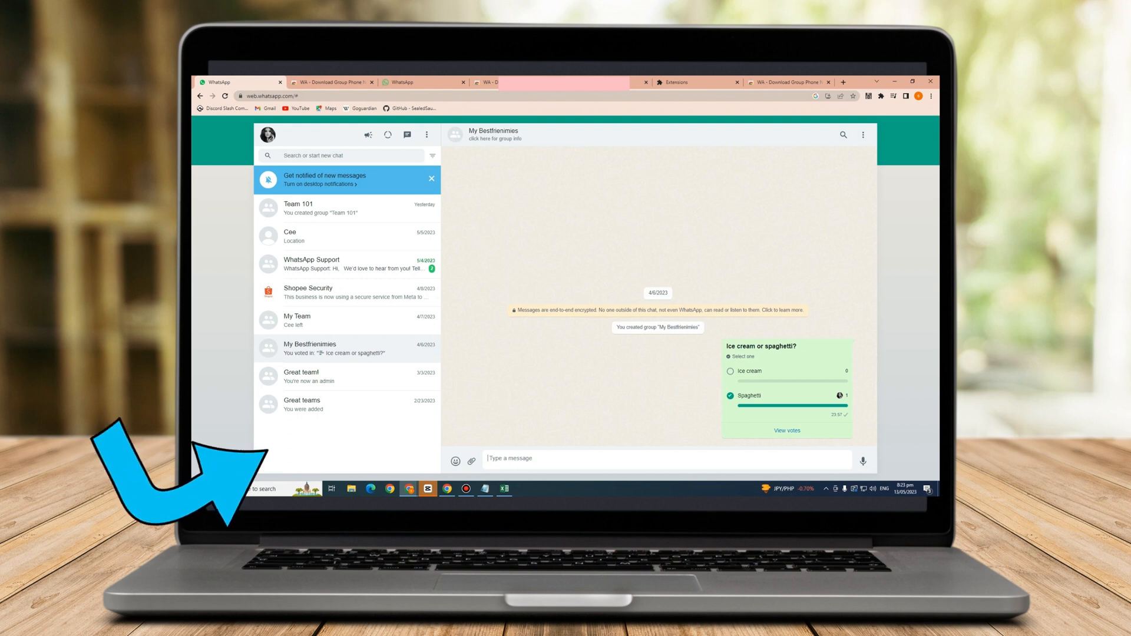
{"action": "left_click", "coordinate": [862, 135]}
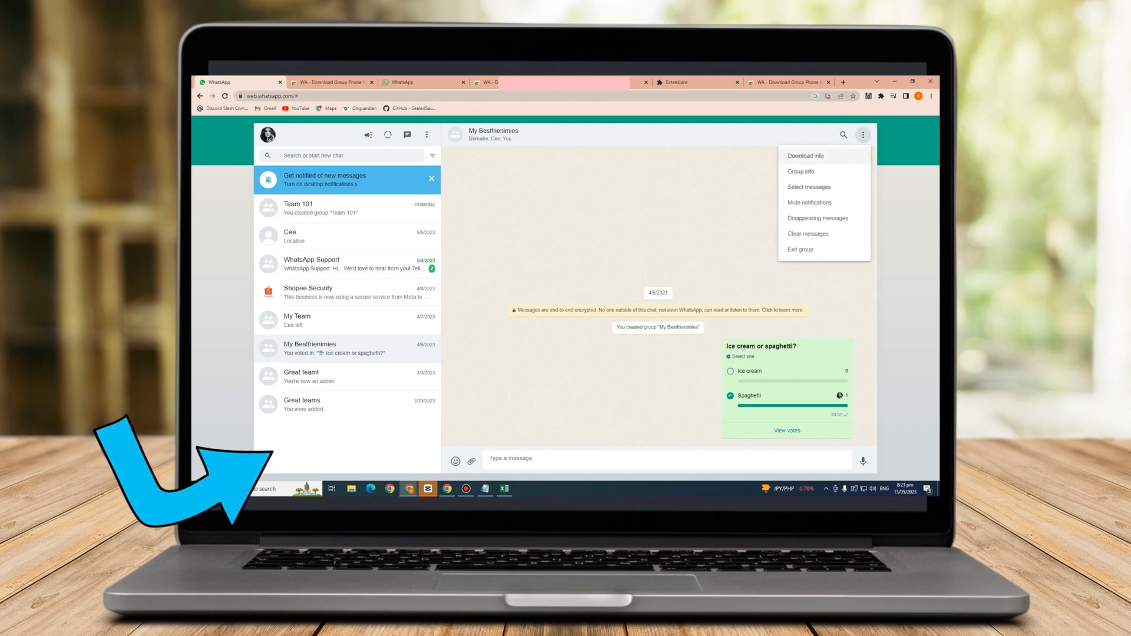
{"action": "left_click", "coordinate": [805, 155]}
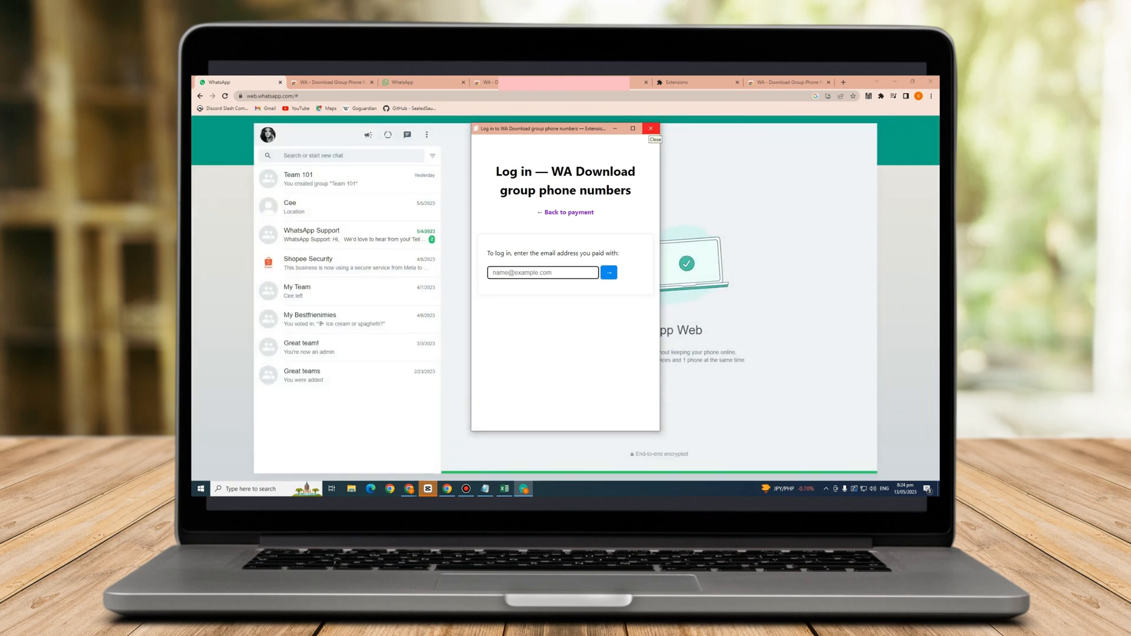
Step: Close the extension's login popup in WhatsApp Web
{"action": "left_click", "coordinate": [542, 273]}
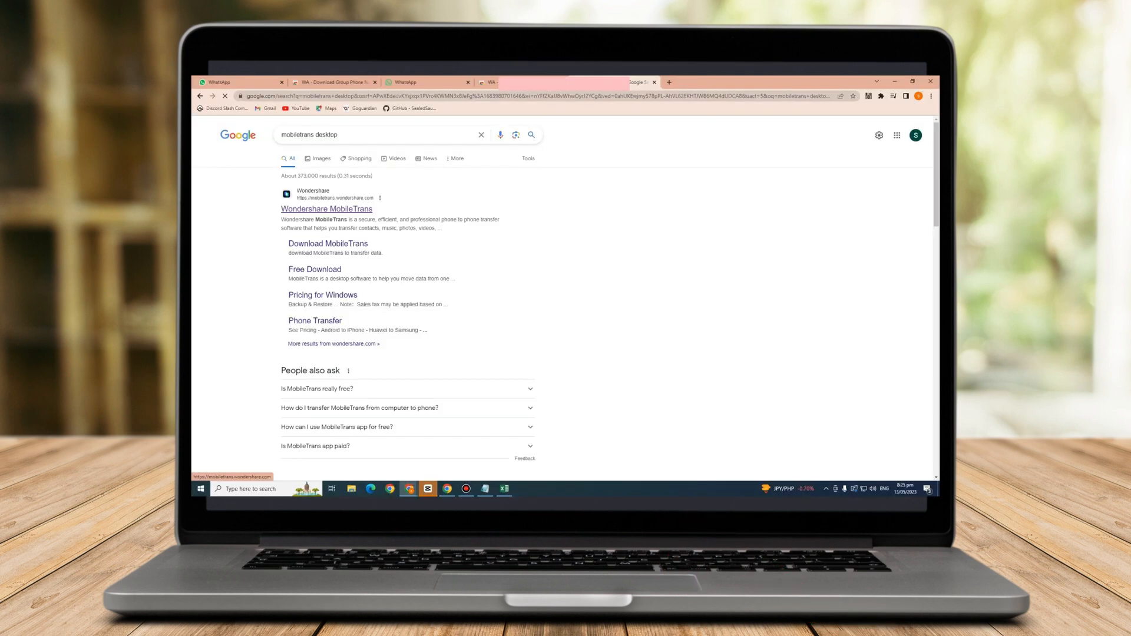
Step: Open the Wondershare MobileTrans website from the search results
{"action": "left_click", "coordinate": [326, 208]}
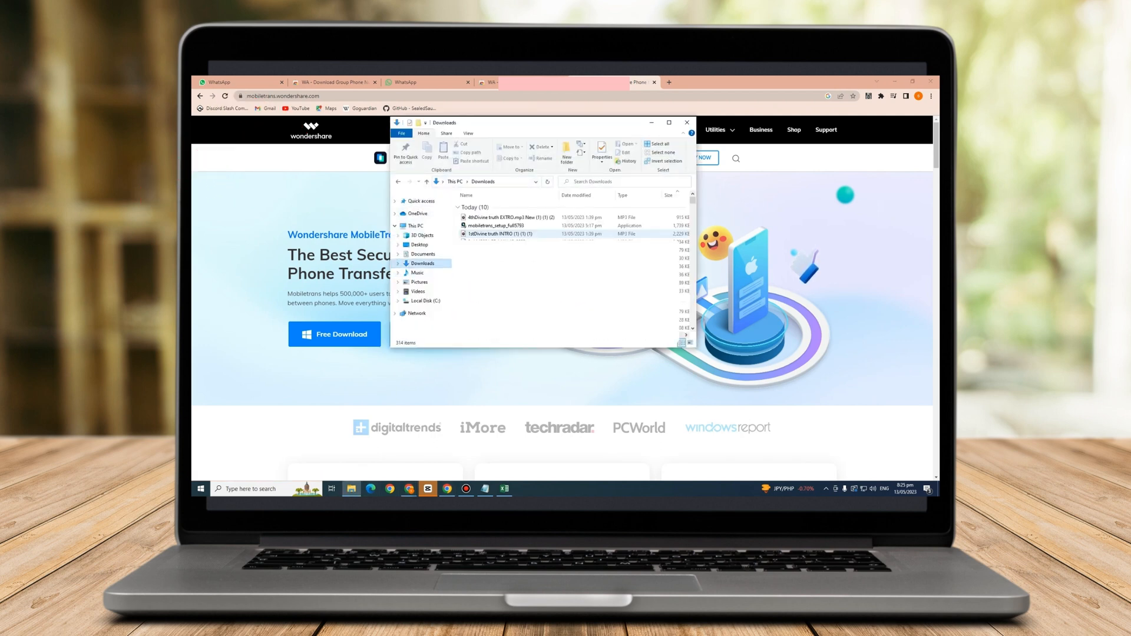
Step: Run the mobiletrans_setup file from Downloads to launch Wondershare MobileTrans
{"action": "right_click", "coordinate": [494, 225]}
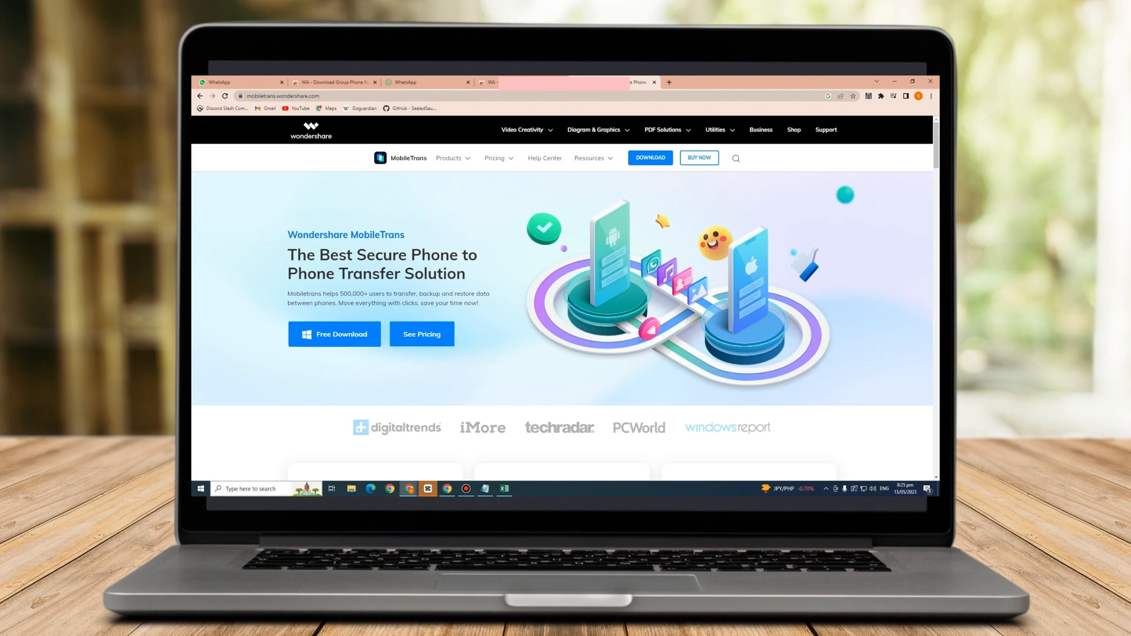
{"action": "type", "text": "mobile hotspot"}
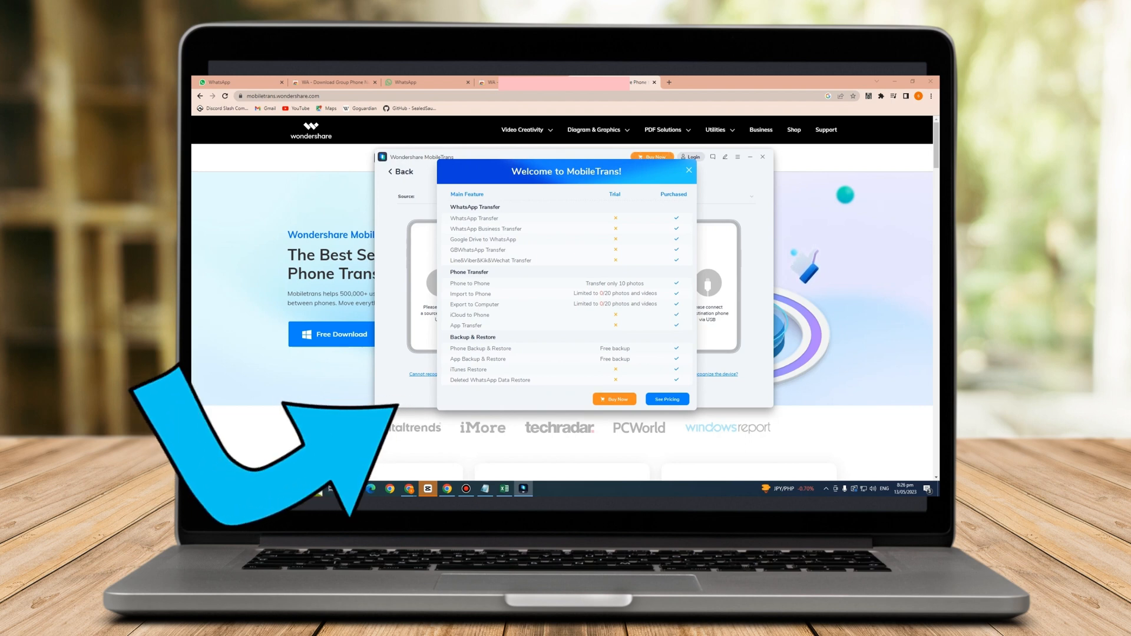
Step: Close the Welcome to MobileTrans comparison, go Back, and open WhatsApp Transfer
{"action": "left_click", "coordinate": [687, 170]}
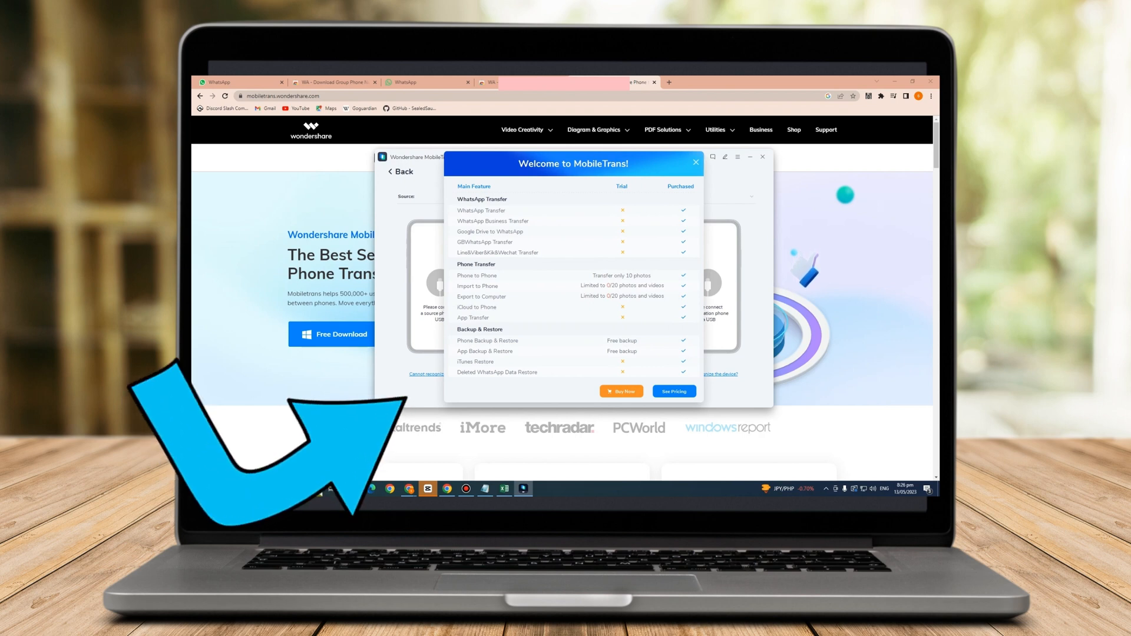
{"action": "left_click", "coordinate": [694, 162]}
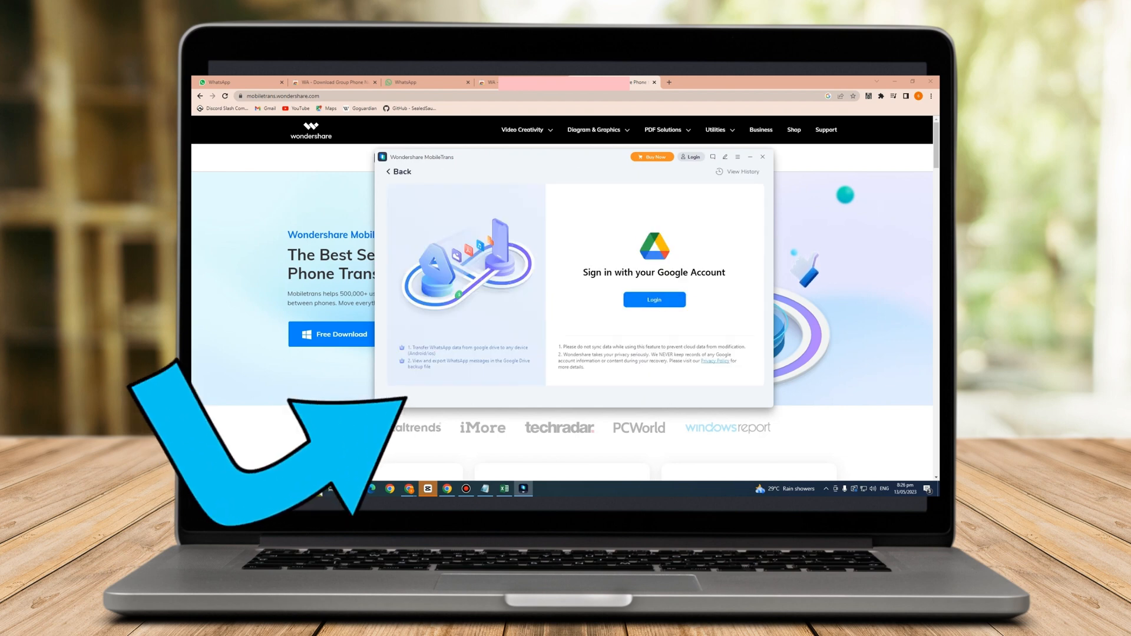
{"action": "left_click", "coordinate": [398, 171]}
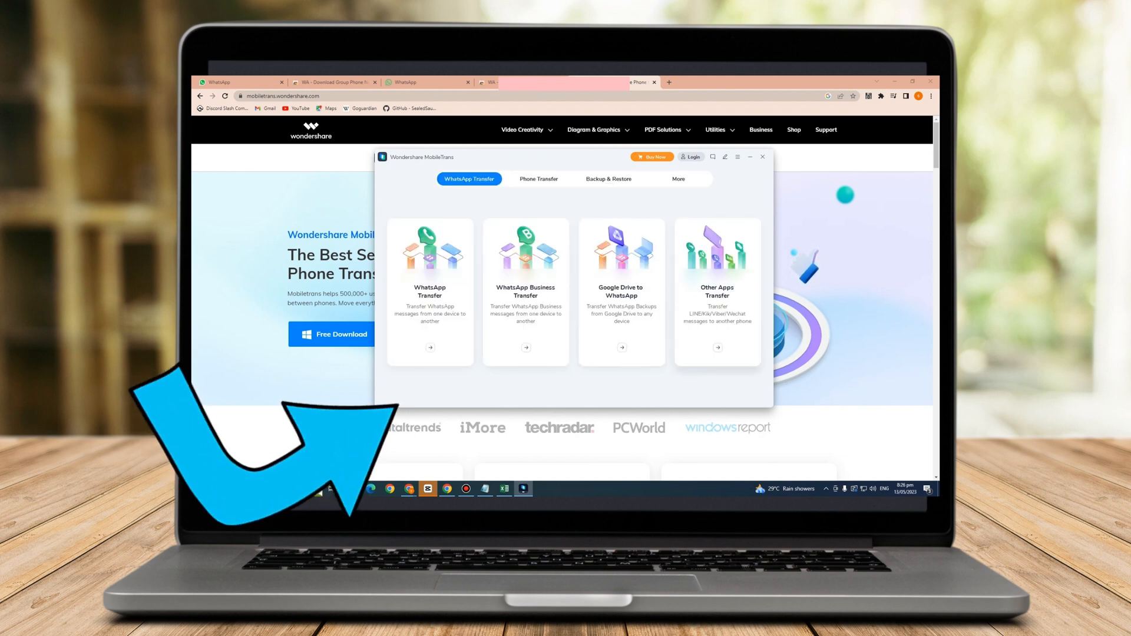
{"action": "left_click", "coordinate": [716, 290]}
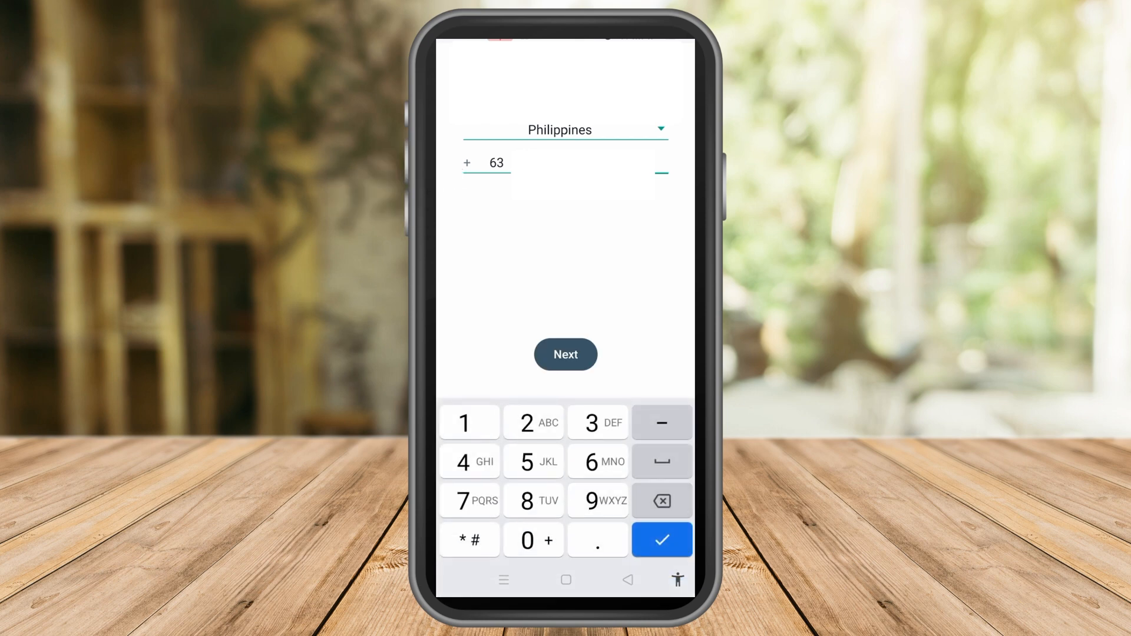
Step: Submit and confirm the +63 Philippine phone number, then enter the SMS code
{"action": "left_click", "coordinate": [566, 354]}
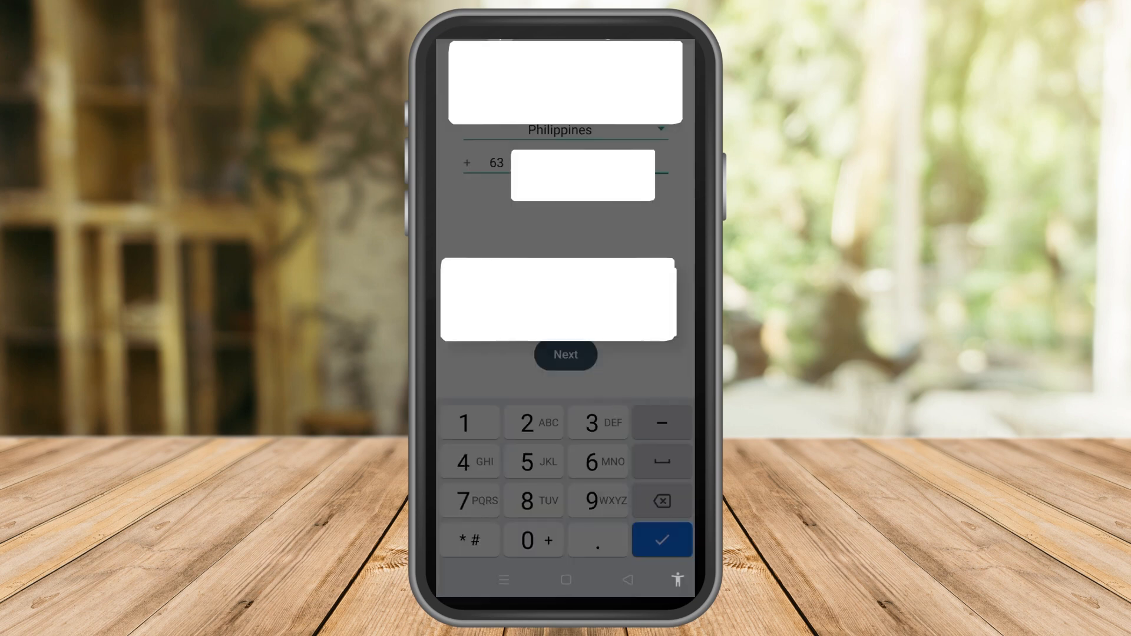
{"action": "left_click", "coordinate": [566, 354]}
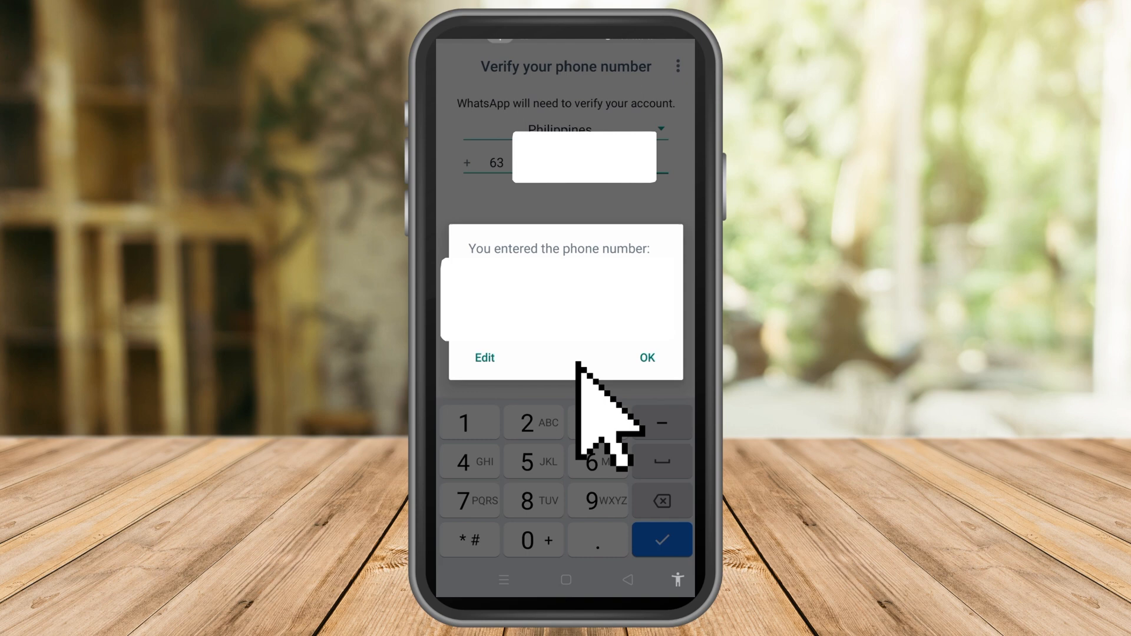
{"action": "left_click", "coordinate": [645, 358]}
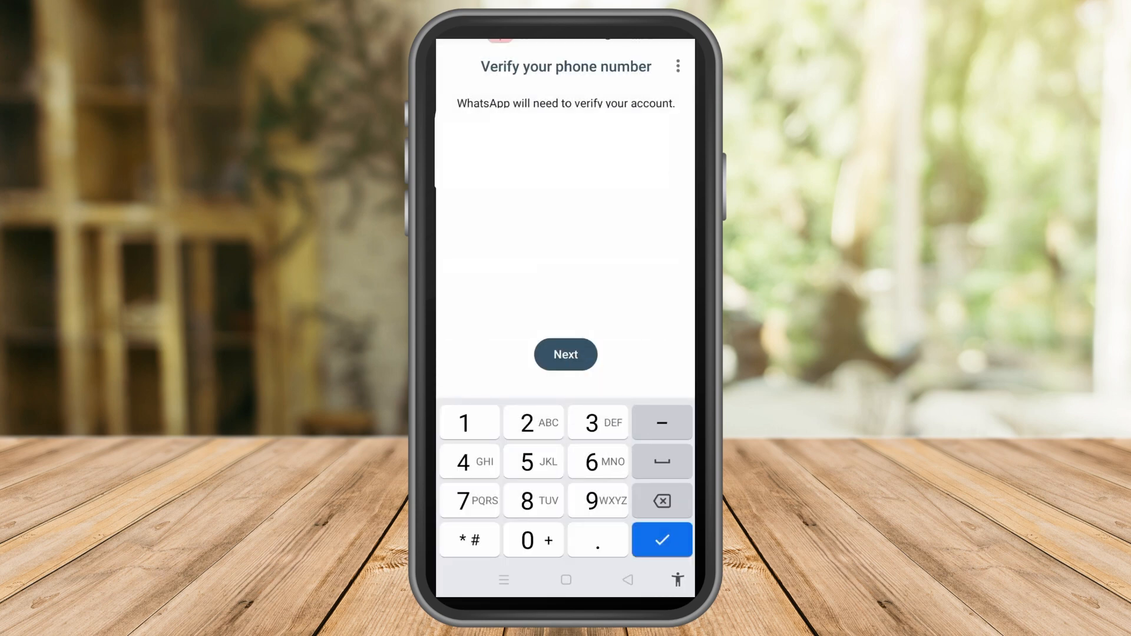
{"action": "left_click", "coordinate": [565, 354]}
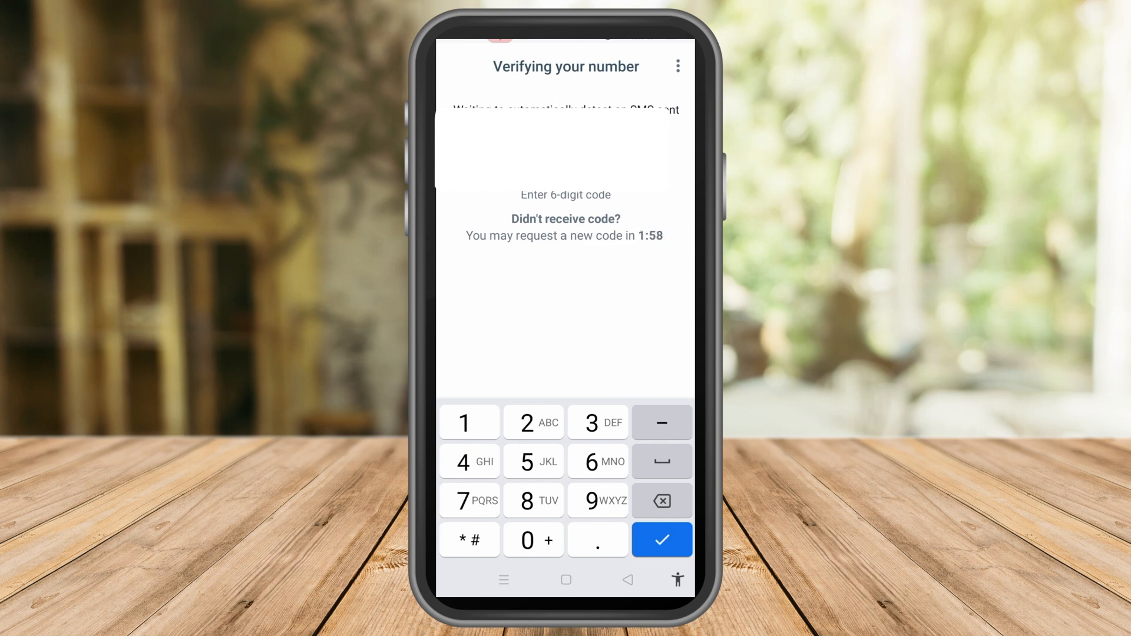
{"action": "left_click", "coordinate": [661, 539]}
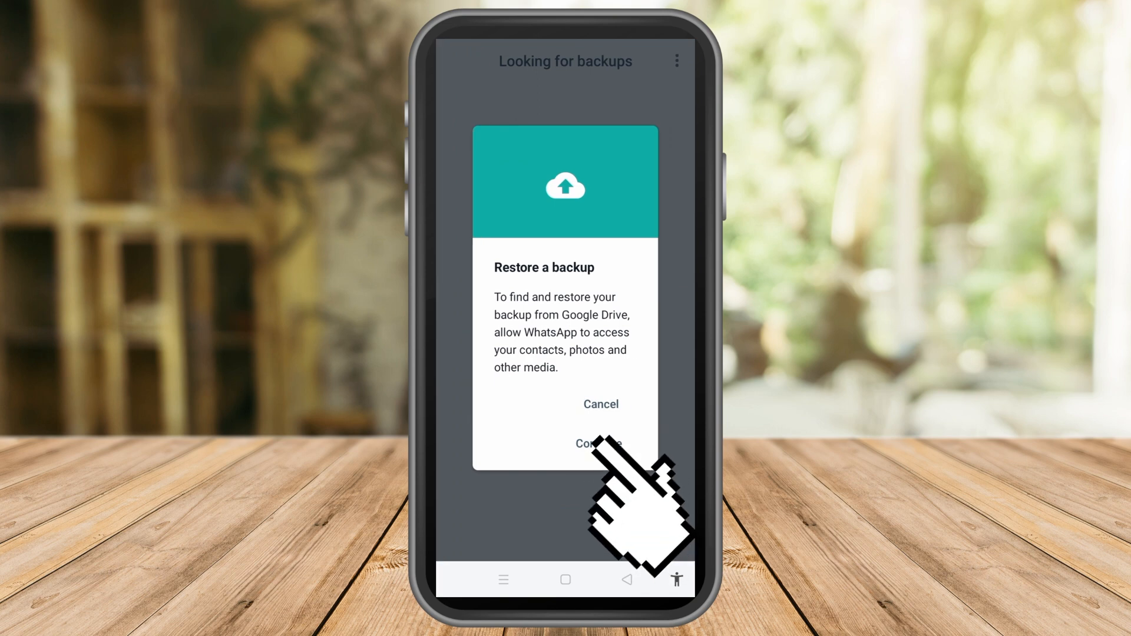
Step: Continue, allow contacts and media access, and restore the found backup
{"action": "left_click", "coordinate": [597, 443]}
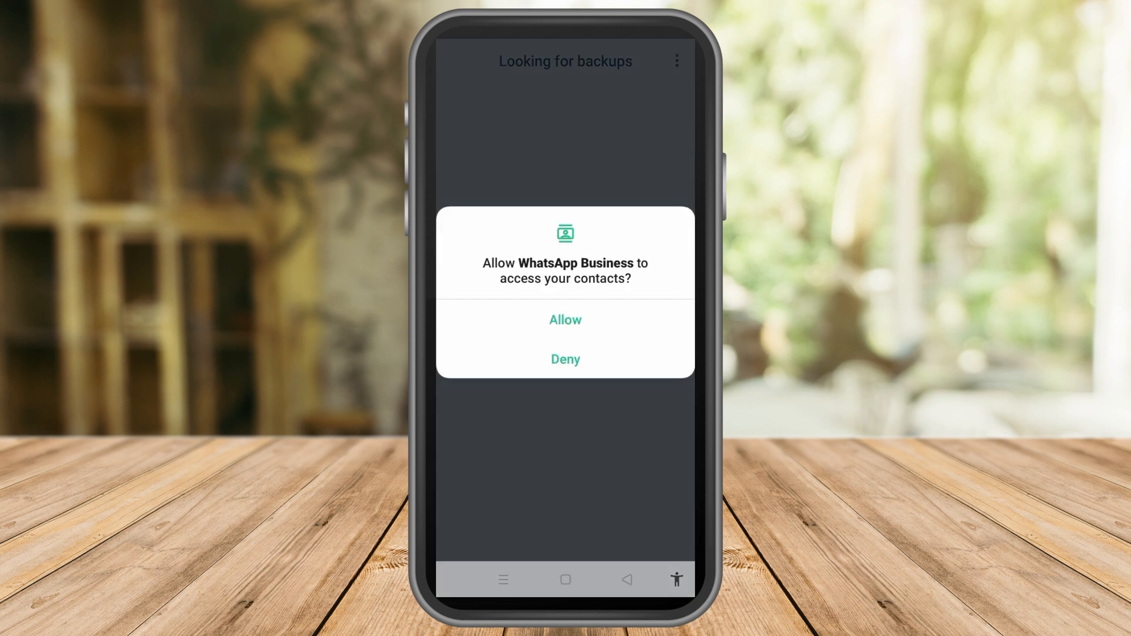
{"action": "left_click", "coordinate": [565, 319]}
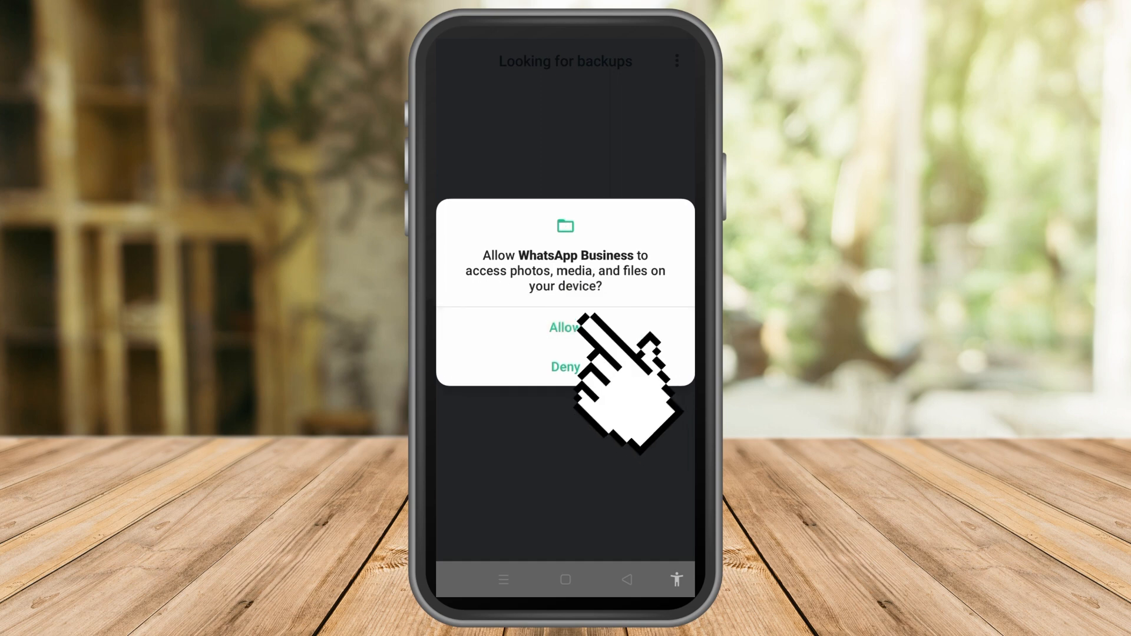
{"action": "left_click", "coordinate": [565, 327]}
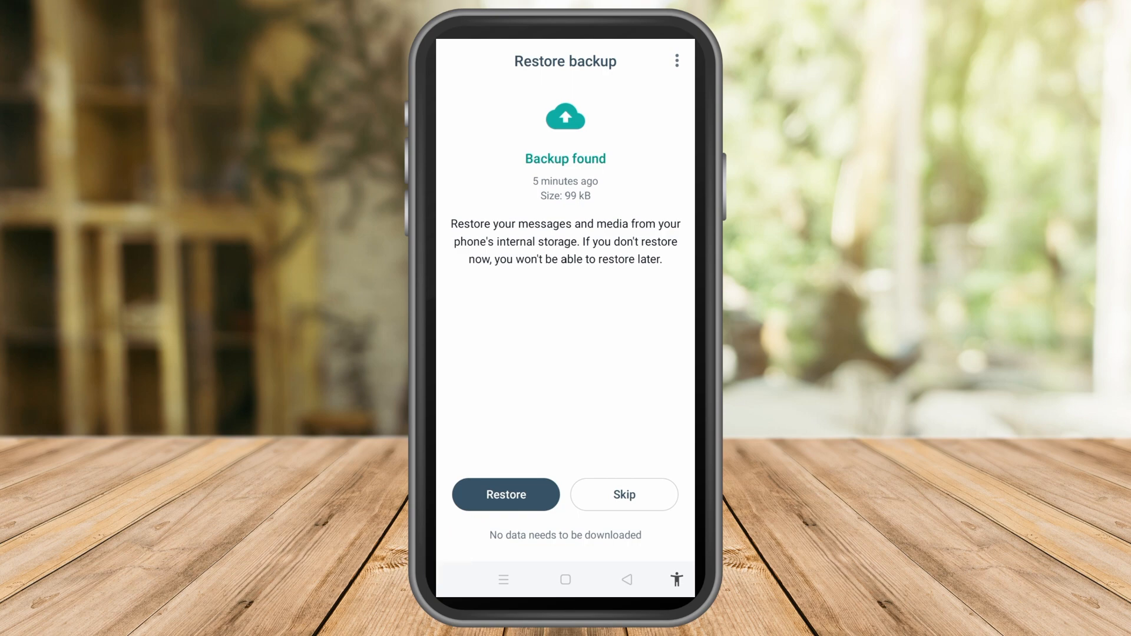
{"action": "left_click", "coordinate": [506, 494]}
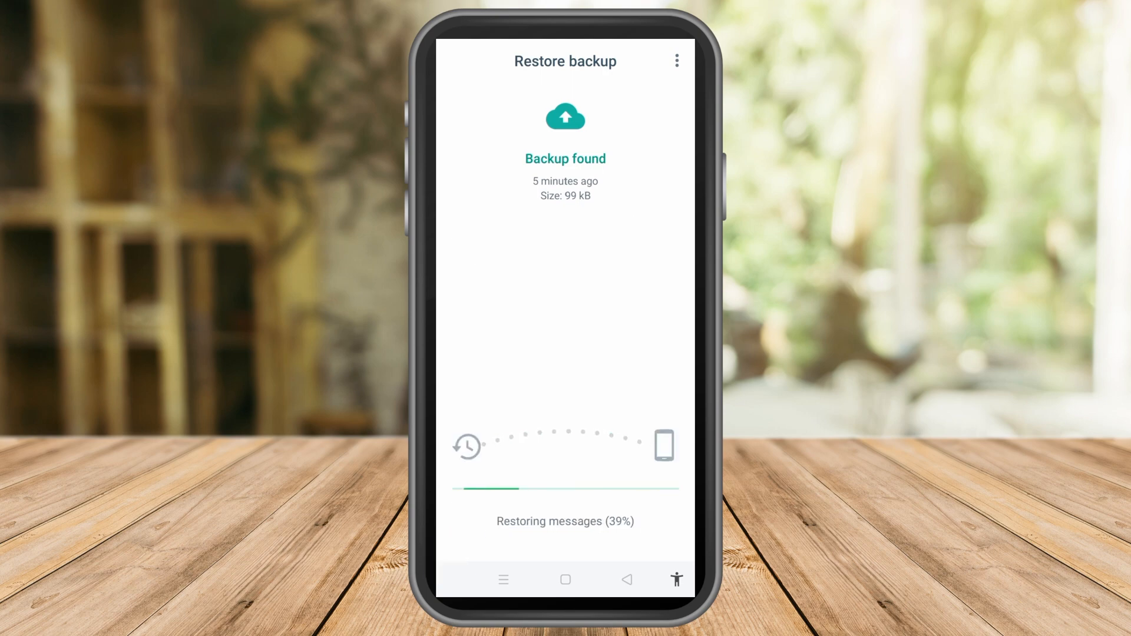